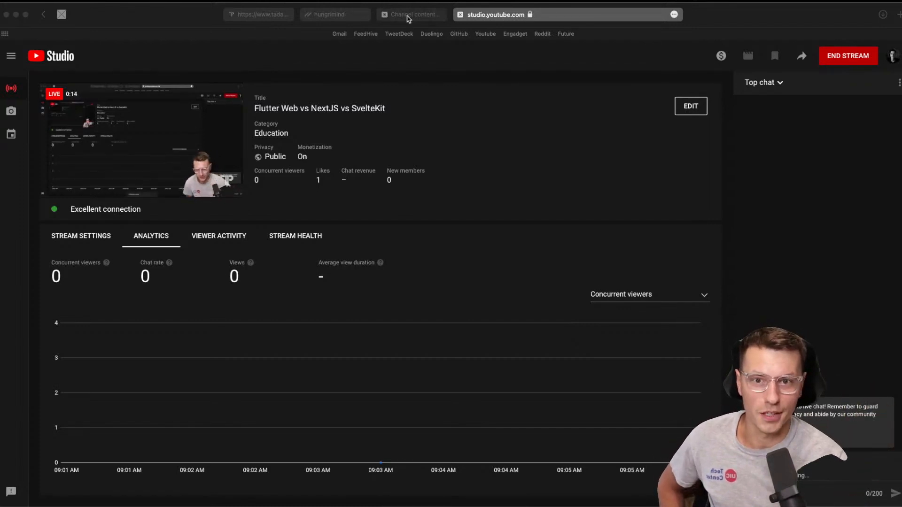
Step: Switch YouTube Studio to Channel content to view the past live stream replays
{"action": "left_click", "coordinate": [412, 14]}
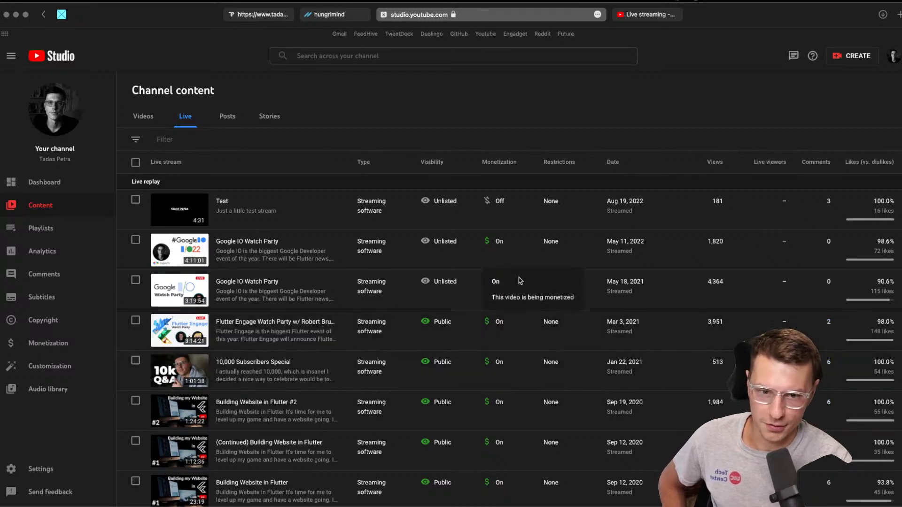
{"action": "mouse_move", "coordinate": [757, 249]}
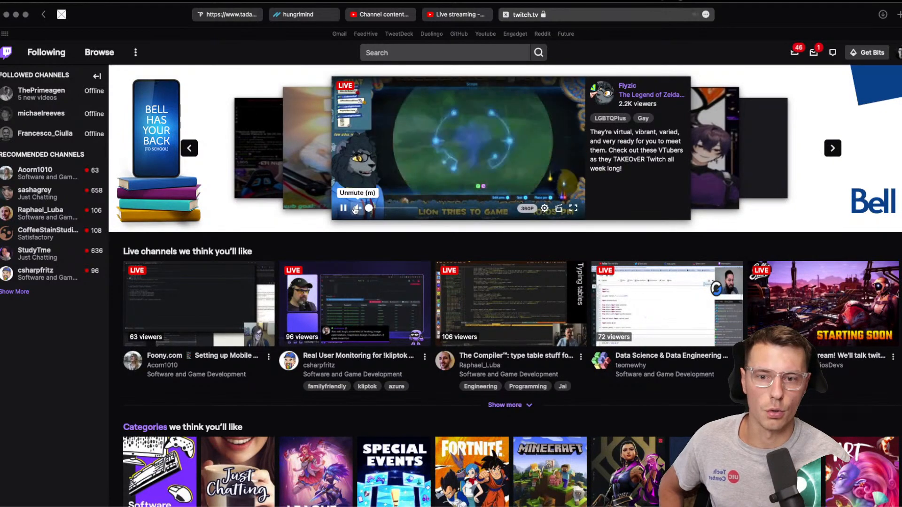
Step: Browse the tadaspetra Twitch channel page, then switch to the tadaspetra.com tab
{"action": "left_click", "coordinate": [901, 52]}
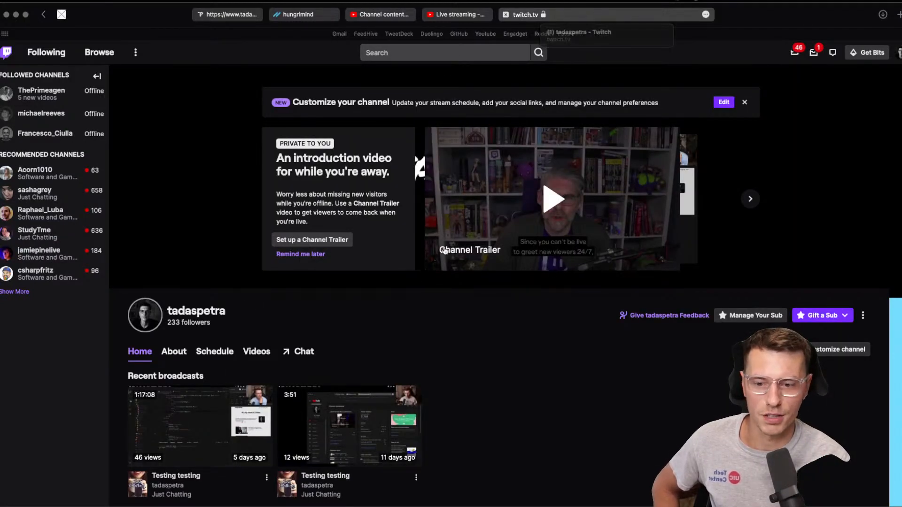
{"action": "scroll", "scroll_direction": "down", "scroll_amount": 3}
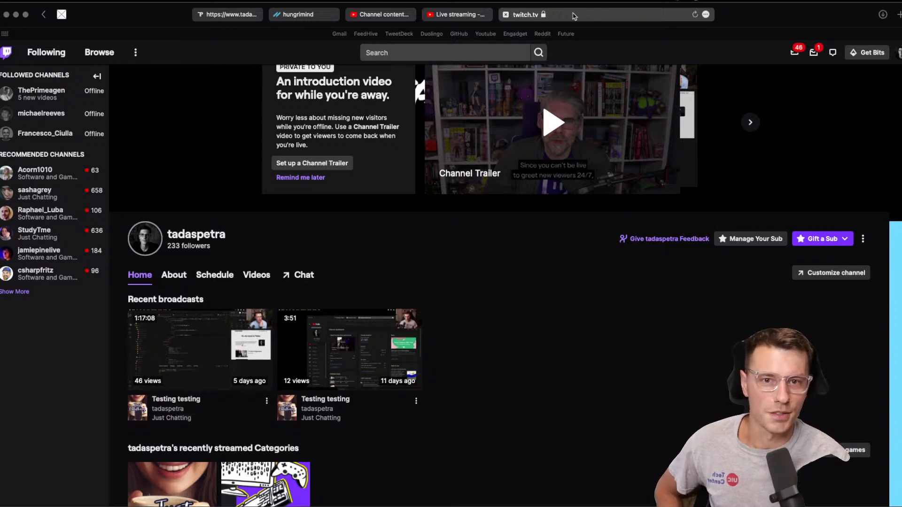
{"action": "left_click", "coordinate": [526, 14]}
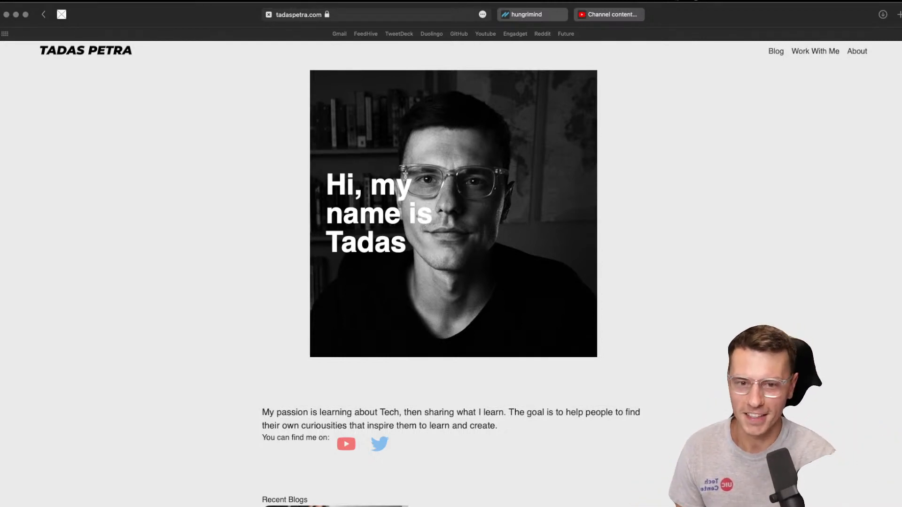
Step: Scroll the tadaspetra.com home page down to Recent Blogs and 'I'm Sick of Algorithms'
{"action": "scroll", "scroll_direction": "down", "scroll_amount": 3}
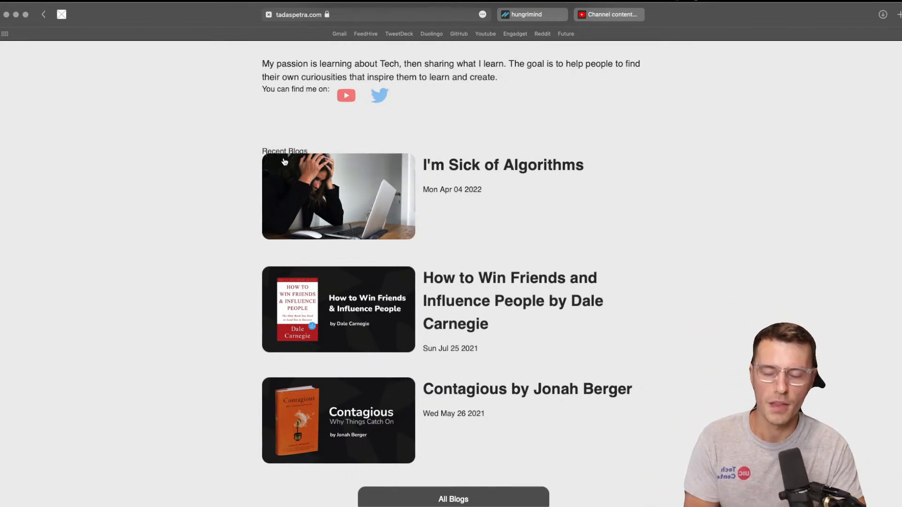
{"action": "scroll", "scroll_direction": "down", "scroll_amount": 3}
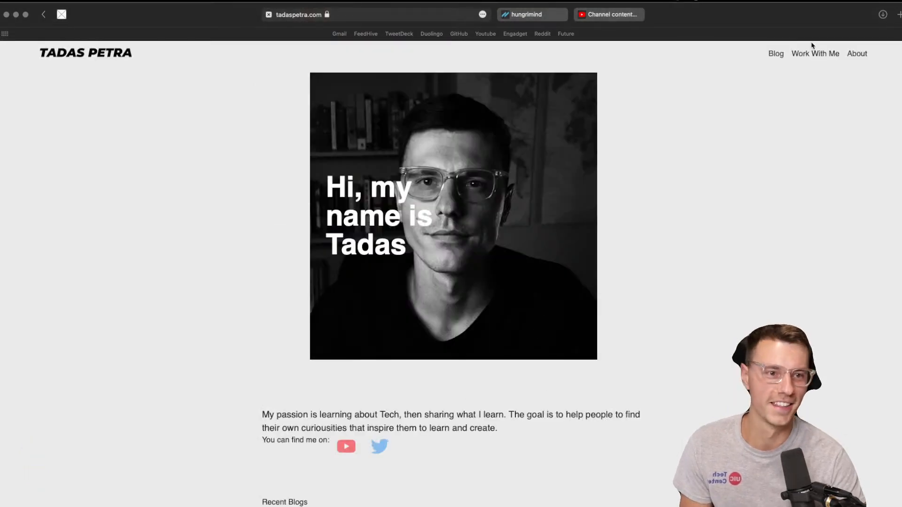
{"action": "scroll", "scroll_direction": "down", "scroll_amount": 3}
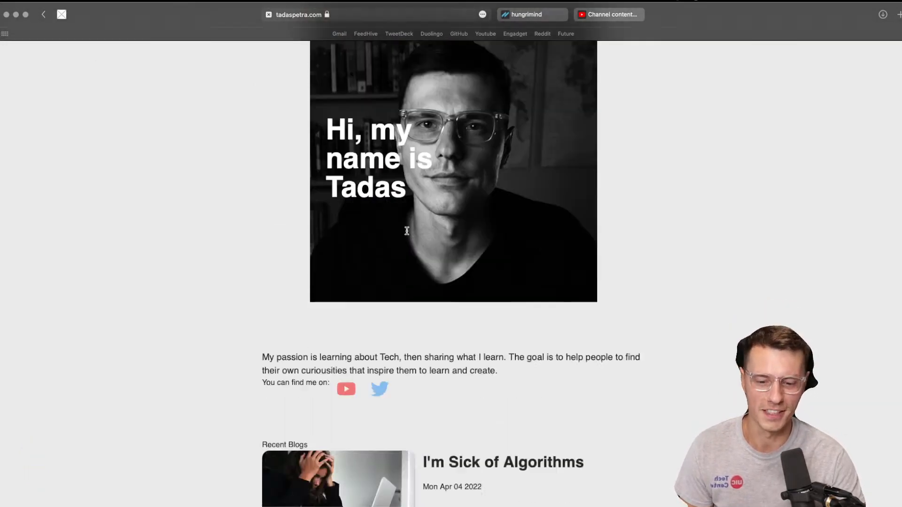
{"action": "scroll", "scroll_direction": "down", "scroll_amount": 3}
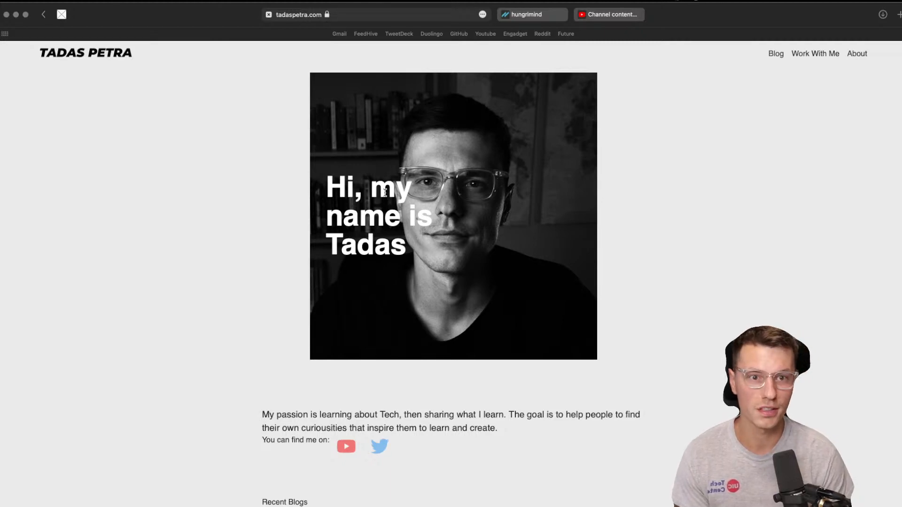
{"action": "mouse_move", "coordinate": [480, 126]}
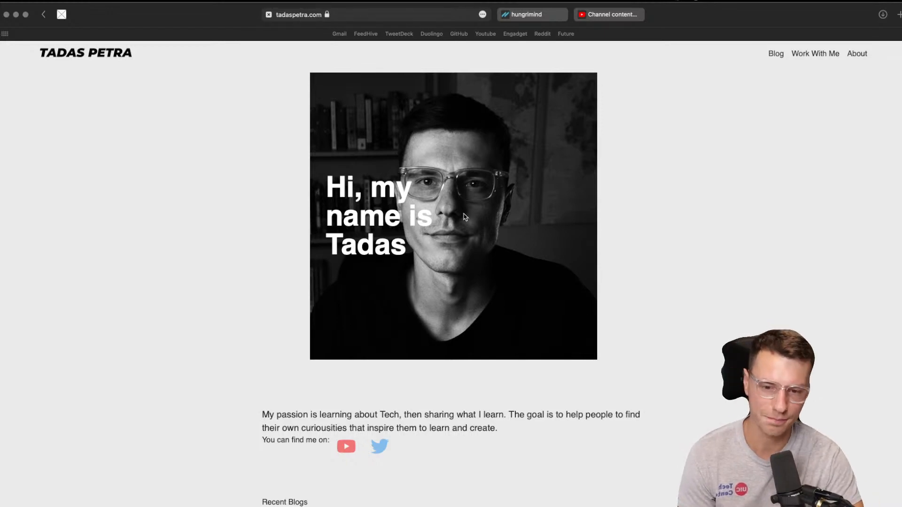
{"action": "scroll", "scroll_direction": "down", "scroll_amount": 3}
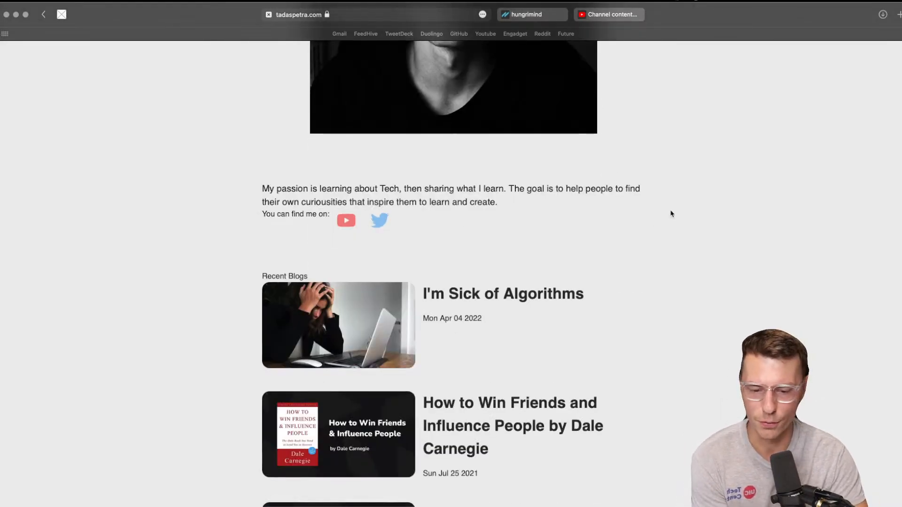
{"action": "mouse_move", "coordinate": [456, 219]}
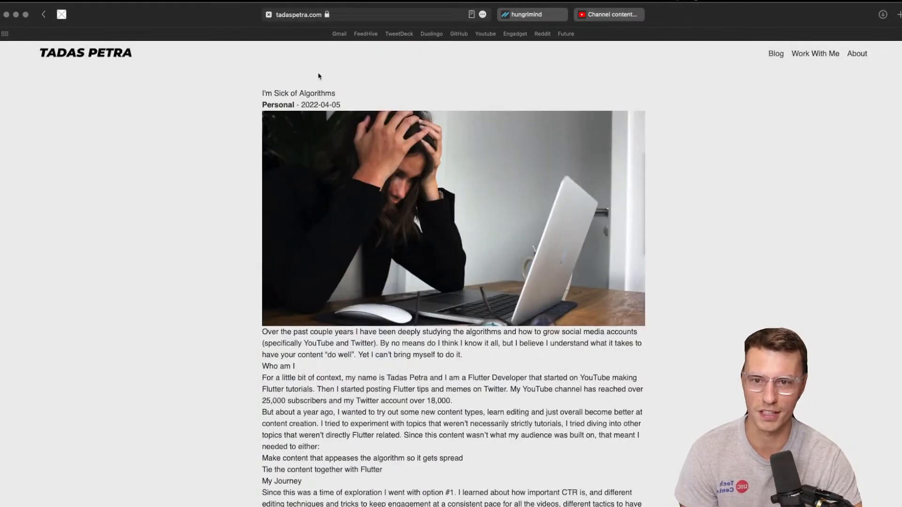
Step: Read the 'I'm Sick of Algorithms' post, then scroll the home page and back to top
{"action": "scroll", "scroll_direction": "down", "scroll_amount": 3}
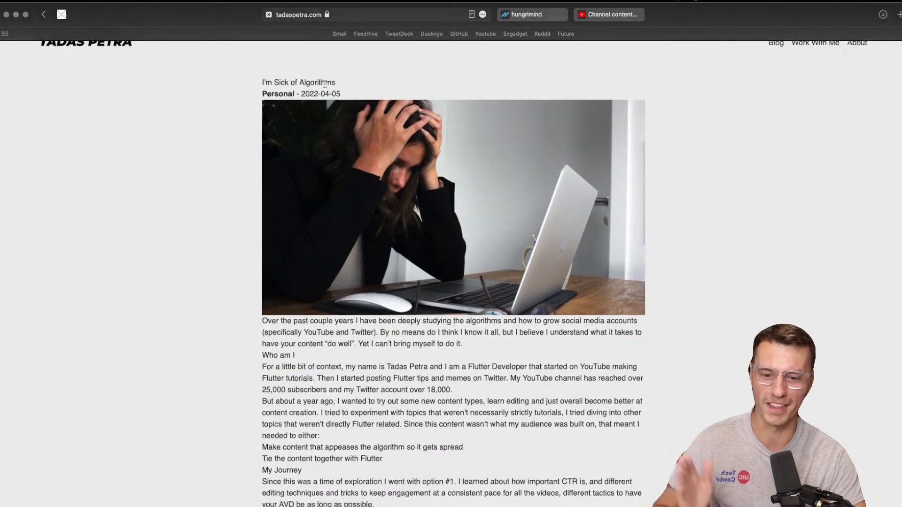
{"action": "scroll", "scroll_direction": "down", "scroll_amount": 3}
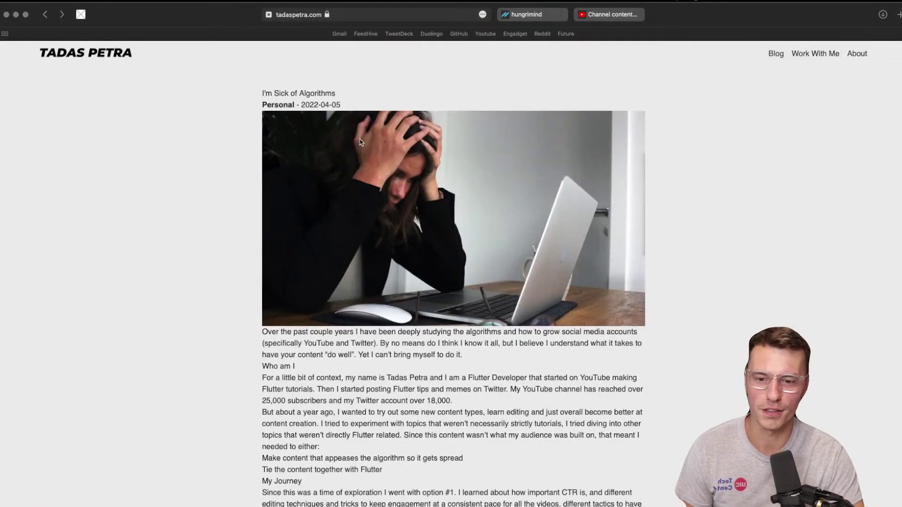
{"action": "scroll", "scroll_direction": "down", "scroll_amount": 3}
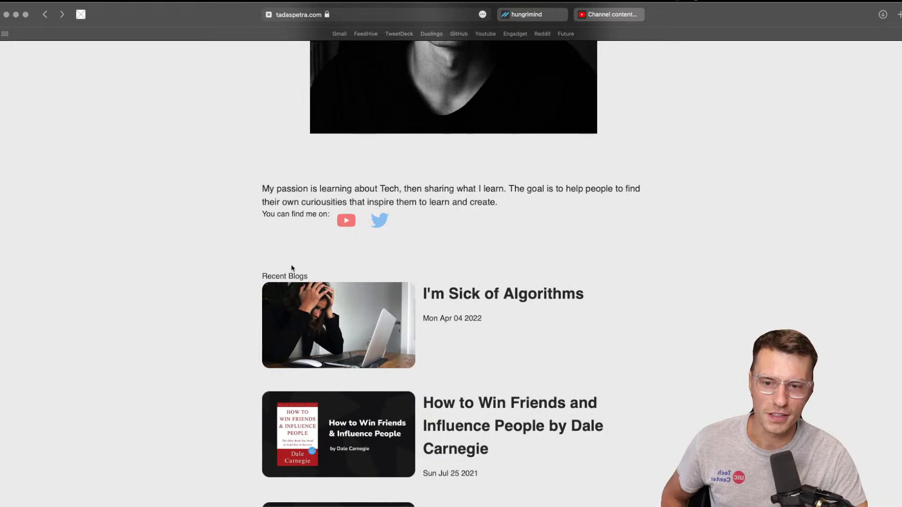
{"action": "mouse_move", "coordinate": [257, 266]}
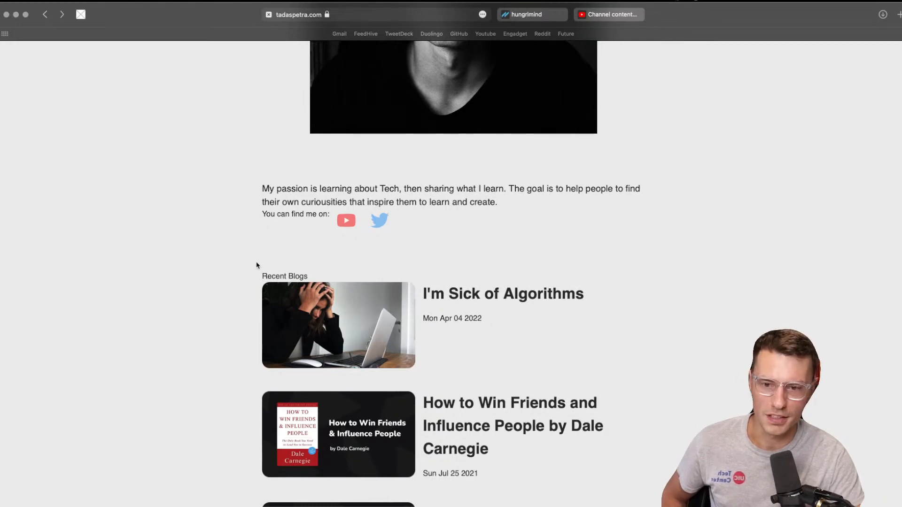
{"action": "mouse_move", "coordinate": [257, 253]}
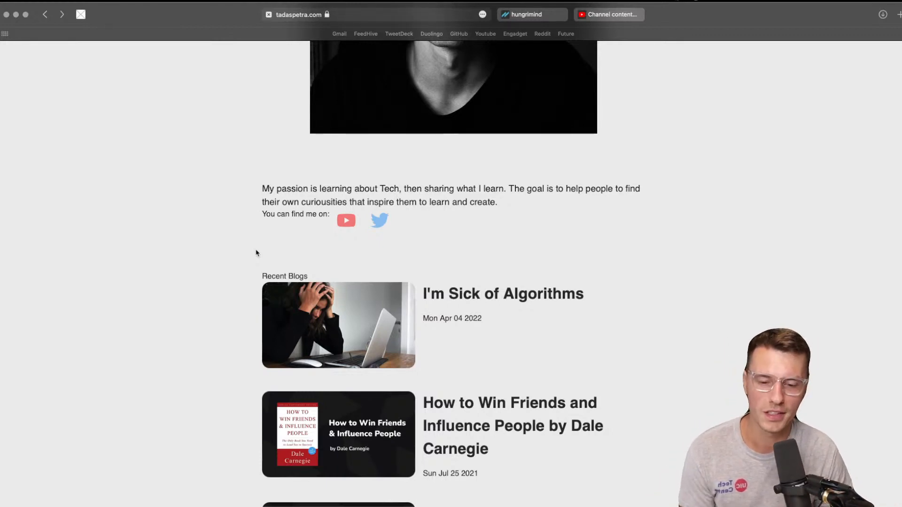
{"action": "scroll", "scroll_direction": "up", "scroll_amount": 3}
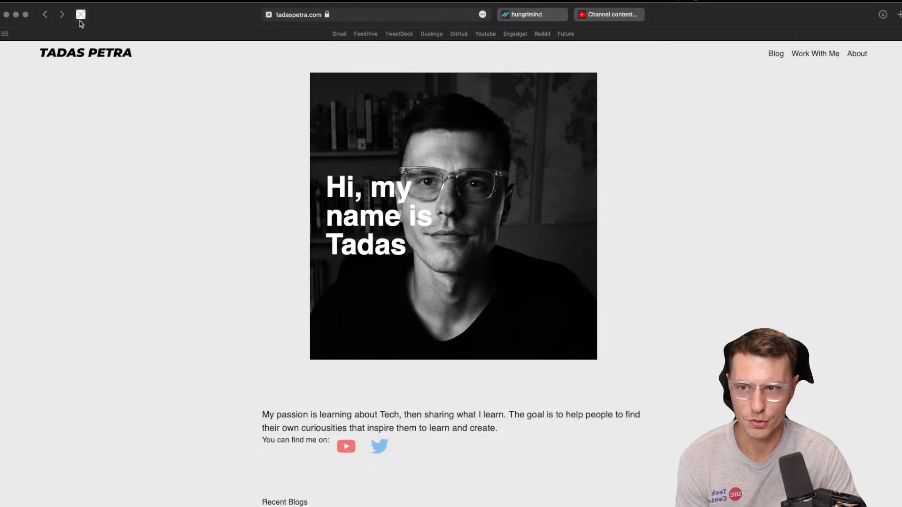
{"action": "scroll", "scroll_direction": "down", "scroll_amount": 3}
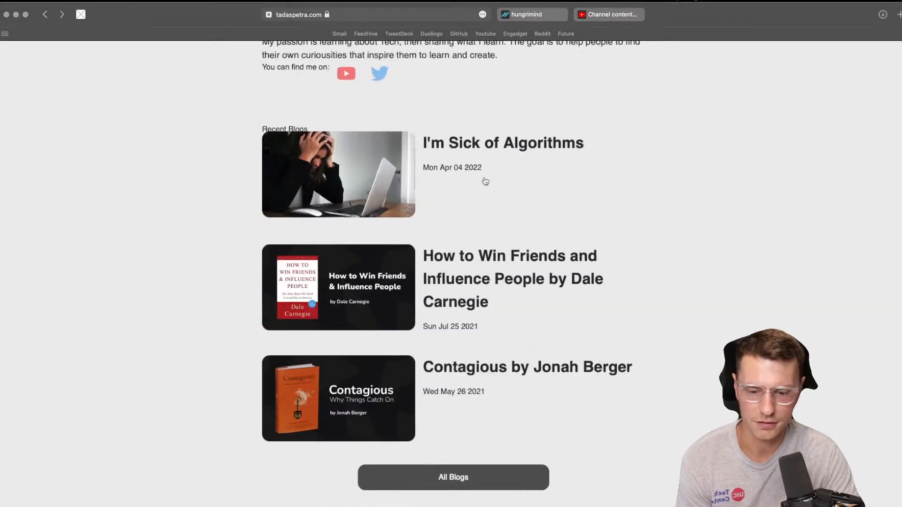
{"action": "scroll", "scroll_direction": "up", "scroll_amount": 3}
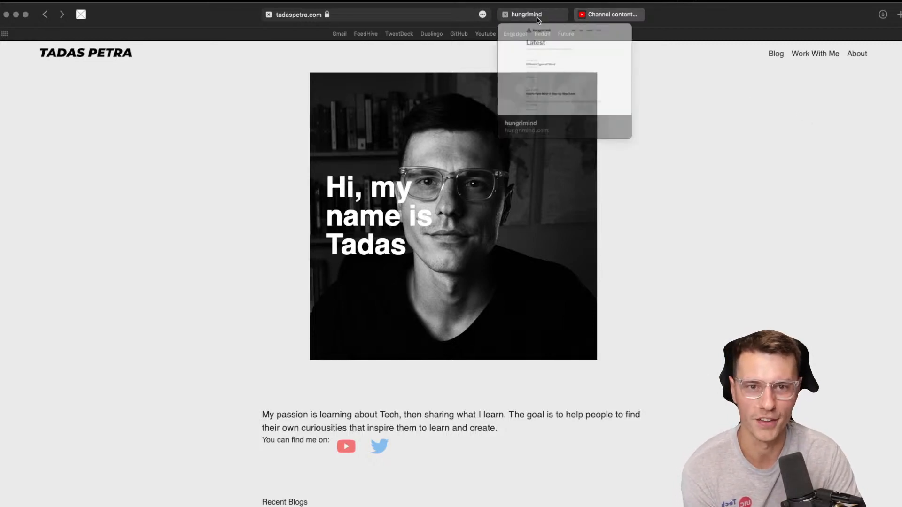
Step: On hungrimind.com, bring up the context menu for the footer's Tailwind Nextjs Theme link
{"action": "left_click", "coordinate": [525, 14]}
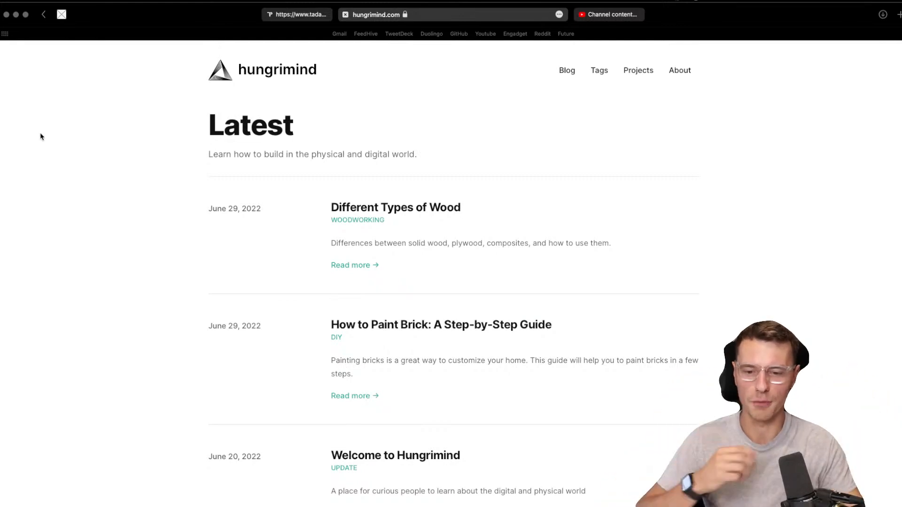
{"action": "scroll", "scroll_direction": "down", "scroll_amount": 3}
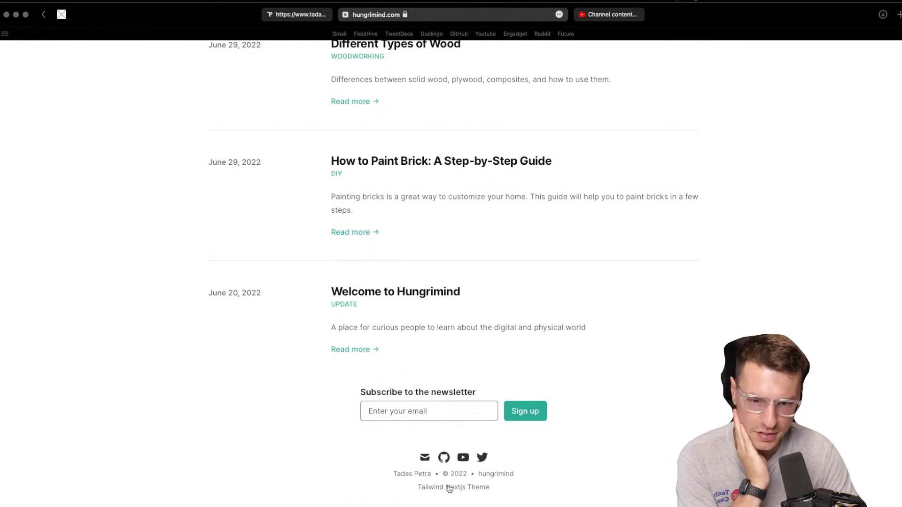
{"action": "right_click", "coordinate": [449, 501]}
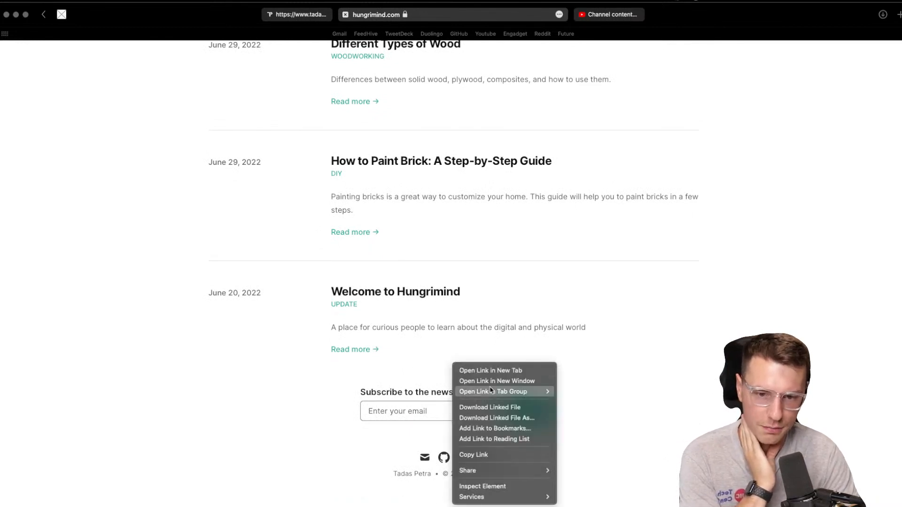
Step: Open the theme link in a new tab and view the tailwind-nextjs-starter-blog repository
{"action": "left_click", "coordinate": [491, 371]}
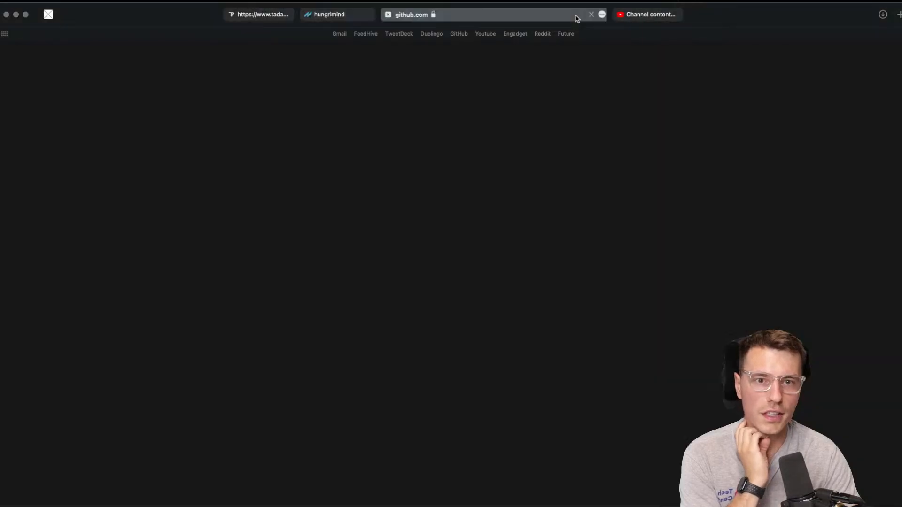
{"action": "left_click", "coordinate": [430, 15]}
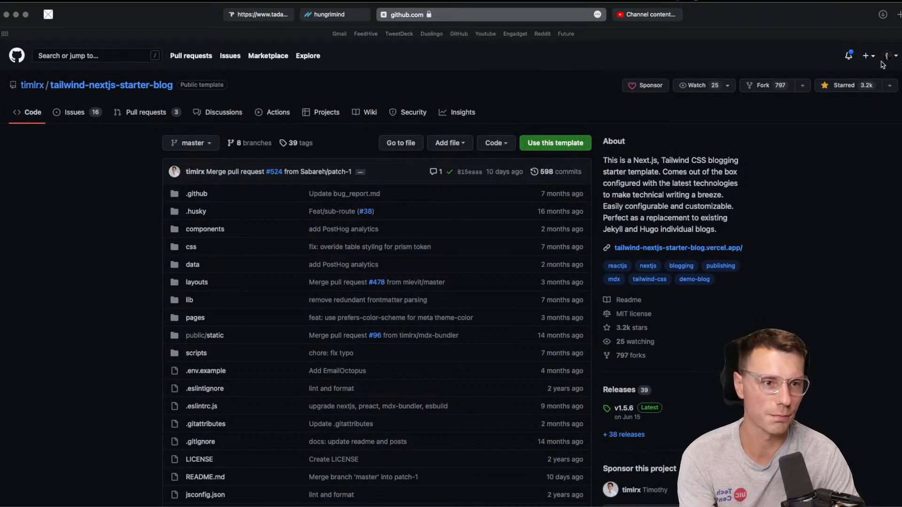
{"action": "mouse_move", "coordinate": [60, 304]}
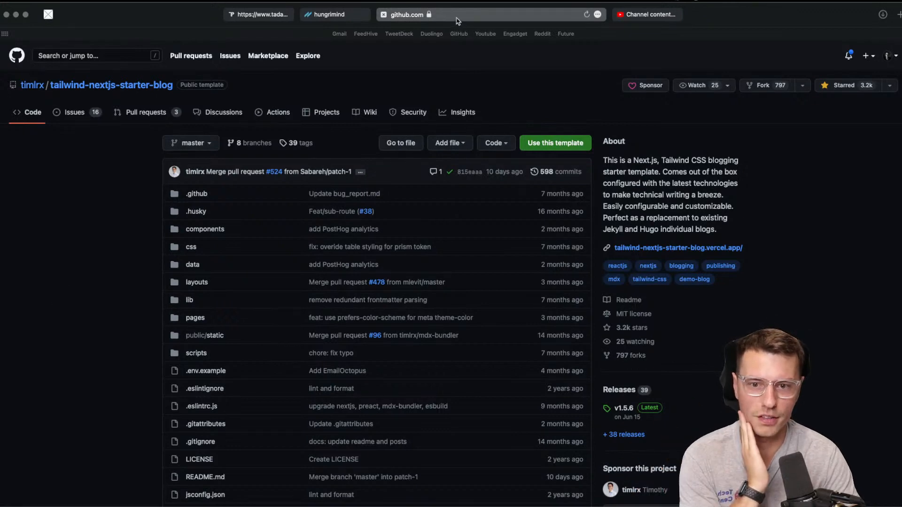
{"action": "mouse_move", "coordinate": [438, 34]}
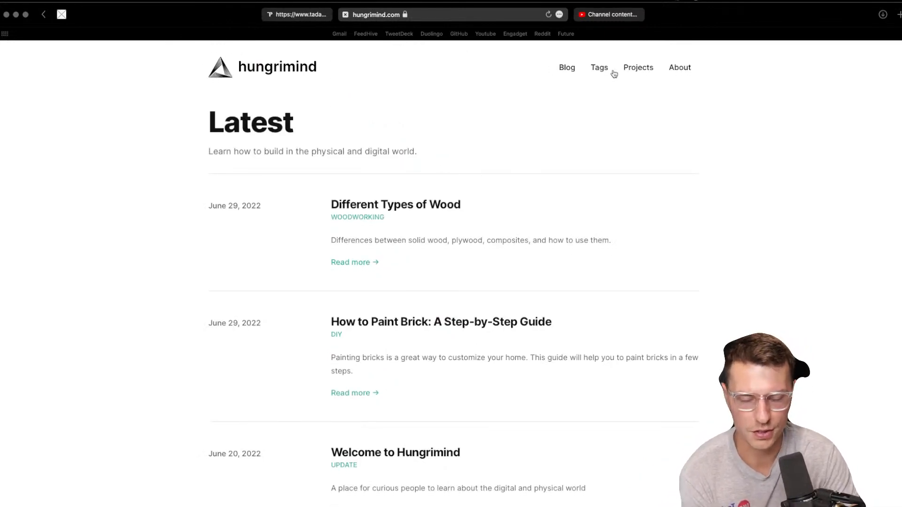
{"action": "mouse_move", "coordinate": [320, 118]}
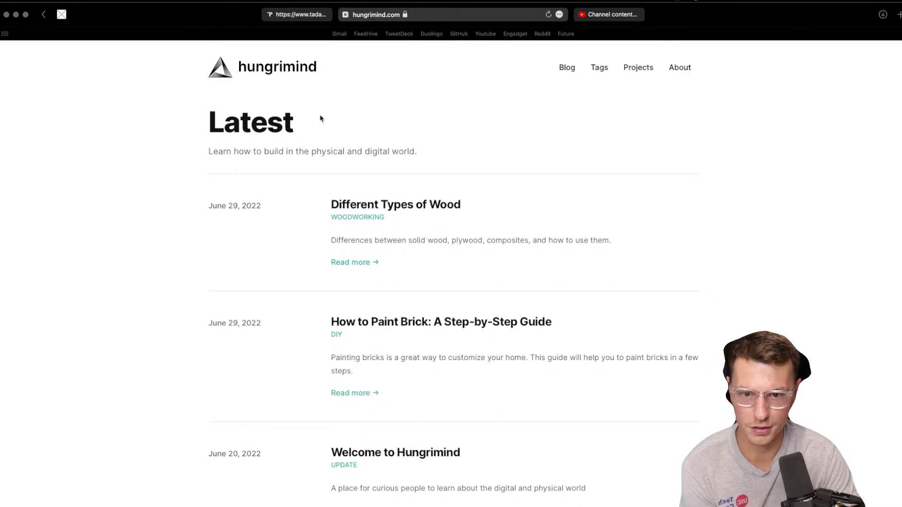
{"action": "mouse_move", "coordinate": [469, 164]}
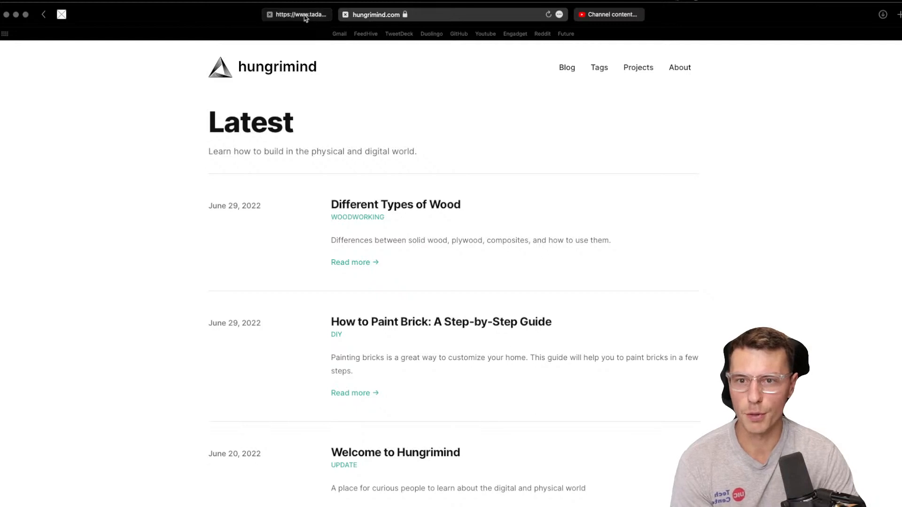
Step: Return from the hungrimind home page to the tadaspetra.com tab
{"action": "left_click", "coordinate": [296, 15]}
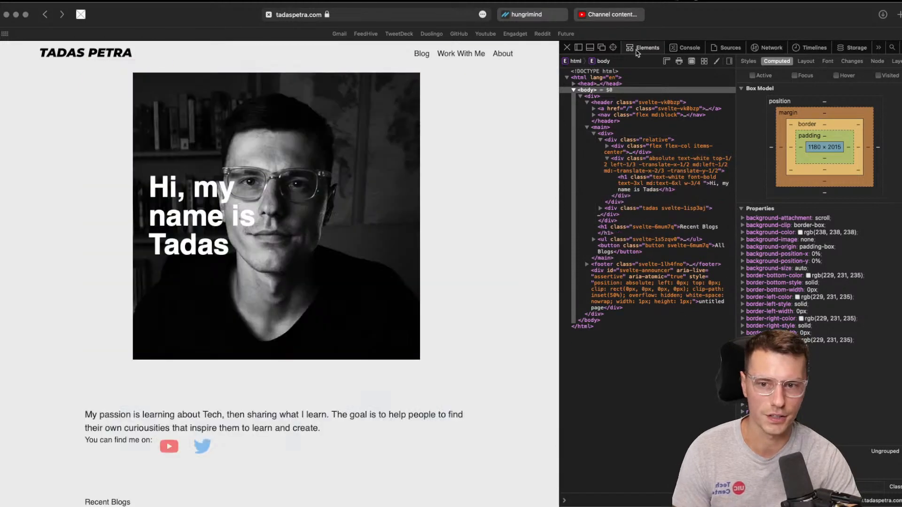
{"action": "mouse_move", "coordinate": [626, 136]}
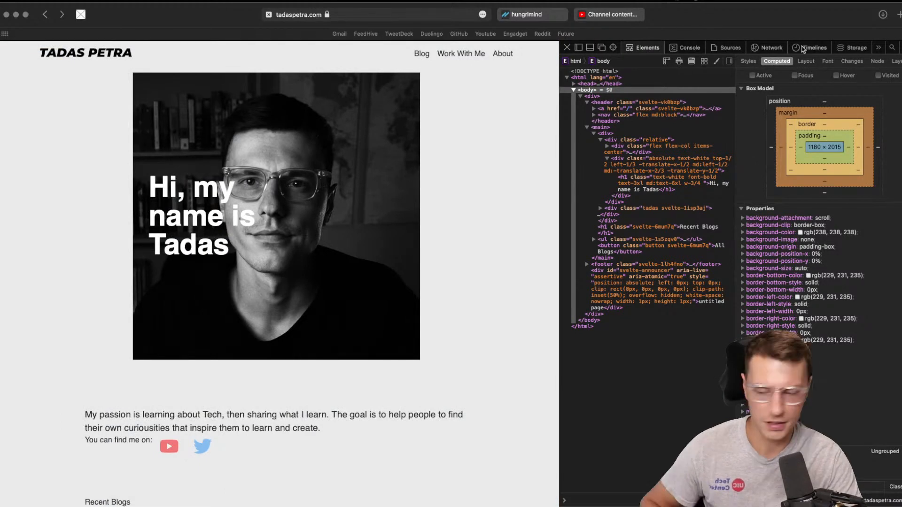
Step: Switch to Brave on tadaspetra.com and discard the accidental email draft with Don't Save
{"action": "left_click", "coordinate": [835, 47]}
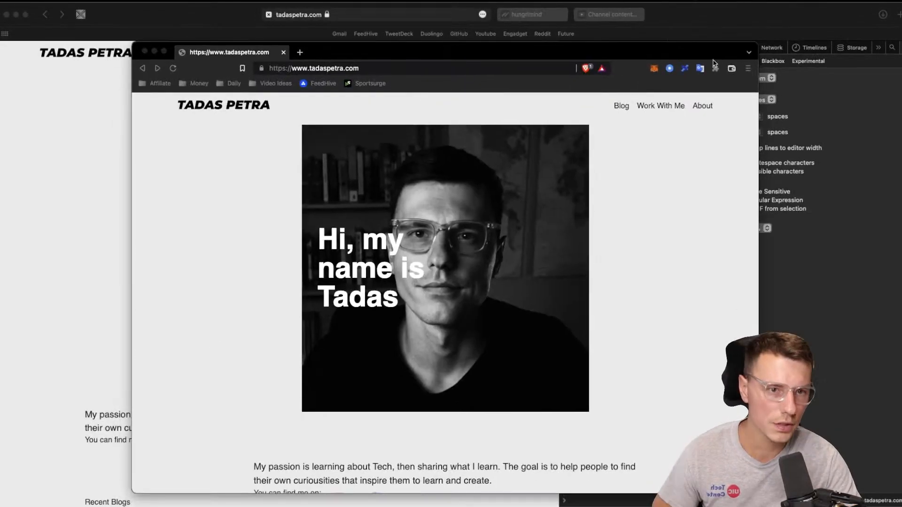
{"action": "left_click", "coordinate": [748, 69]}
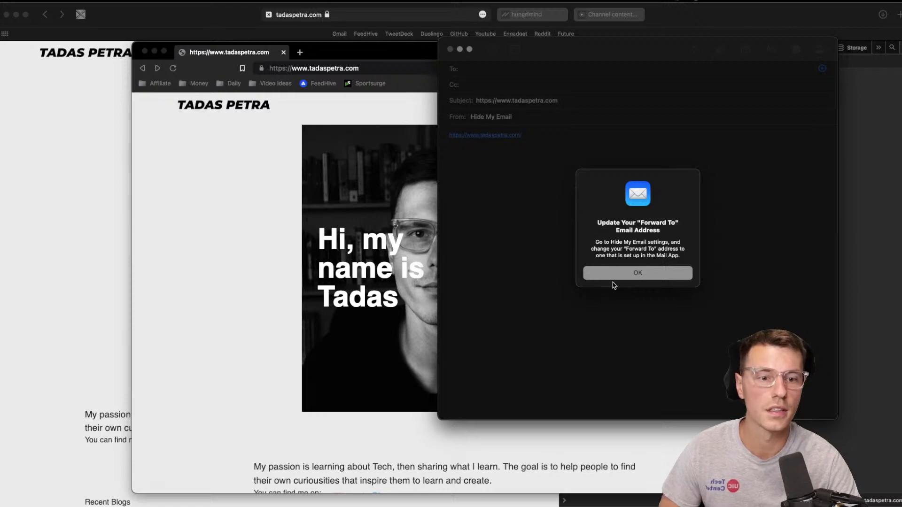
{"action": "left_click", "coordinate": [638, 273]}
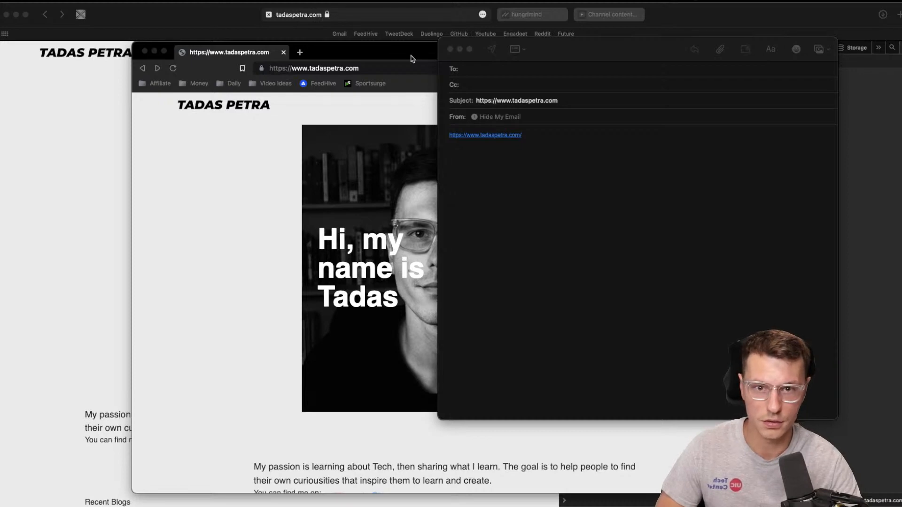
{"action": "left_click", "coordinate": [447, 49]}
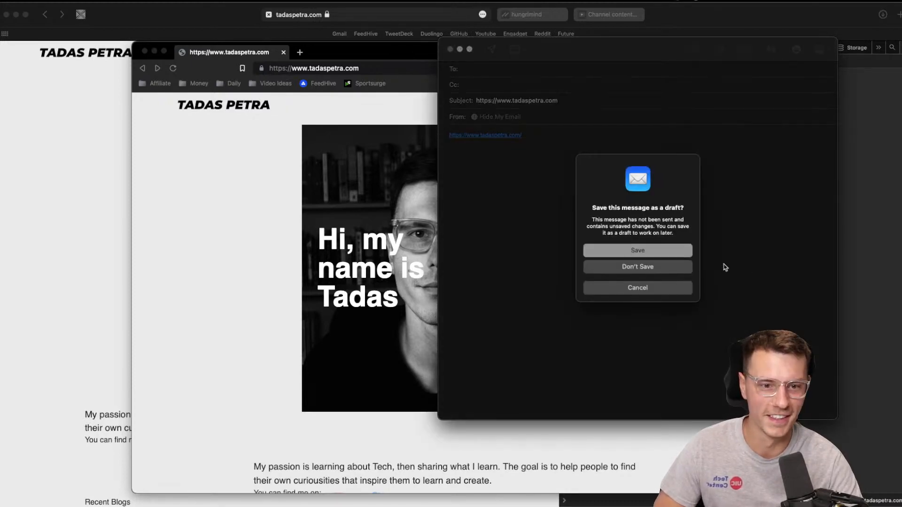
{"action": "left_click", "coordinate": [638, 267]}
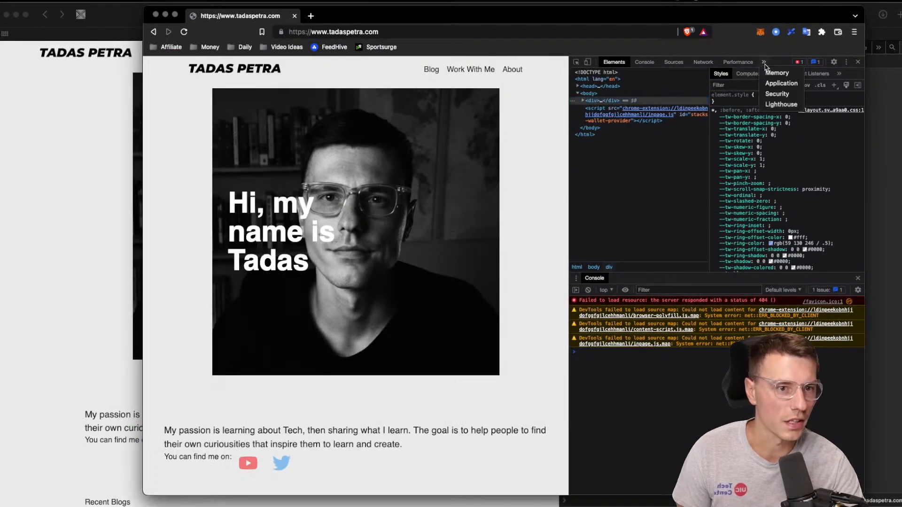
Step: Run Lighthouse on tadaspetra.com (63, 97, 100, 81), then start entering hungrimind.com
{"action": "left_click", "coordinate": [782, 104]}
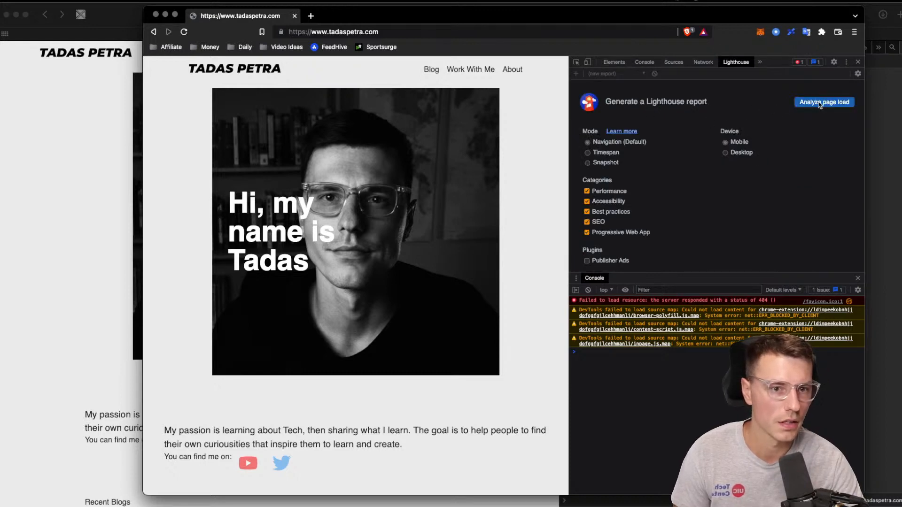
{"action": "left_click", "coordinate": [824, 102]}
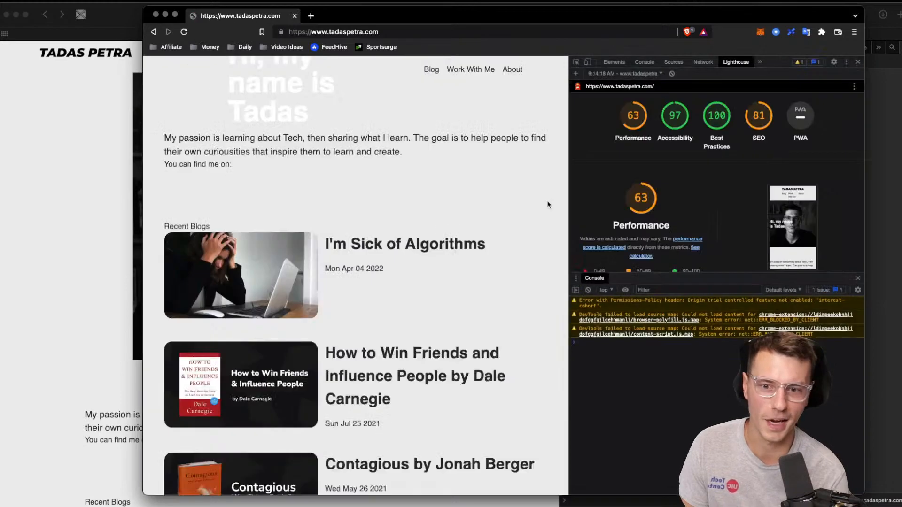
{"action": "scroll", "scroll_direction": "up", "scroll_amount": 3}
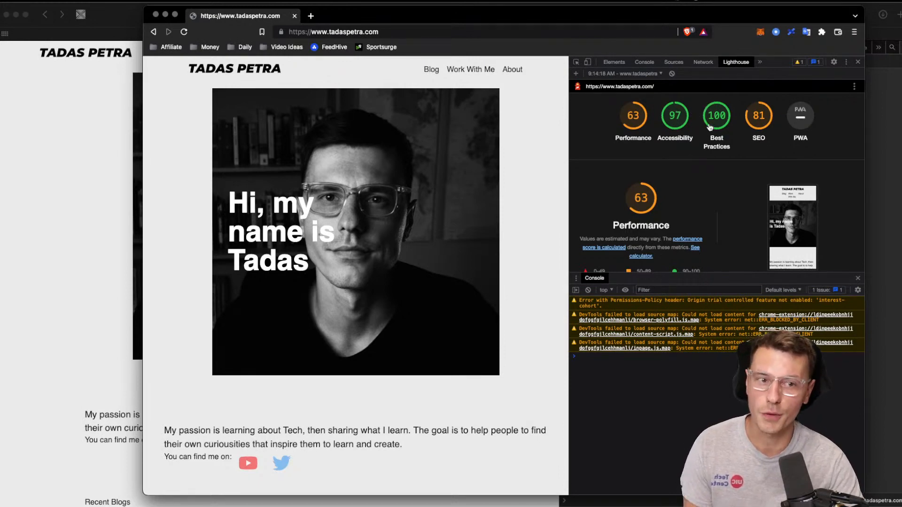
{"action": "mouse_move", "coordinate": [752, 116]}
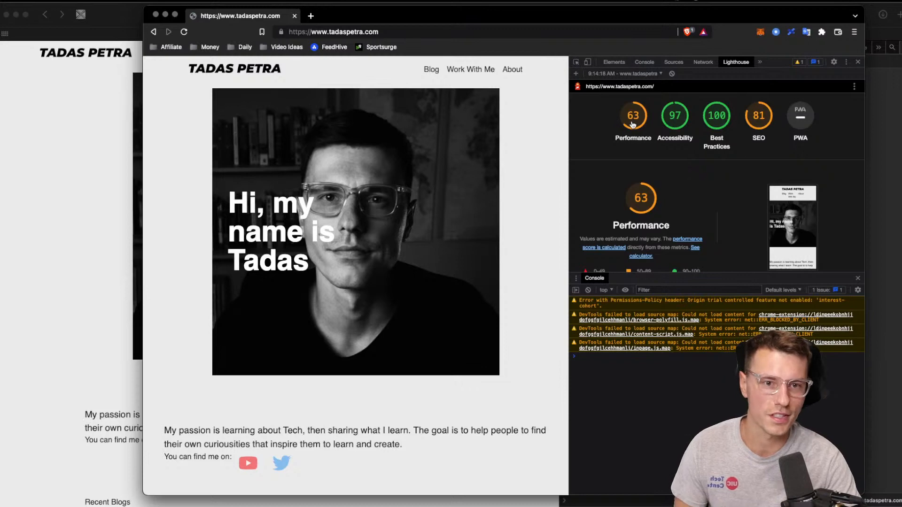
{"action": "mouse_move", "coordinate": [436, 254]}
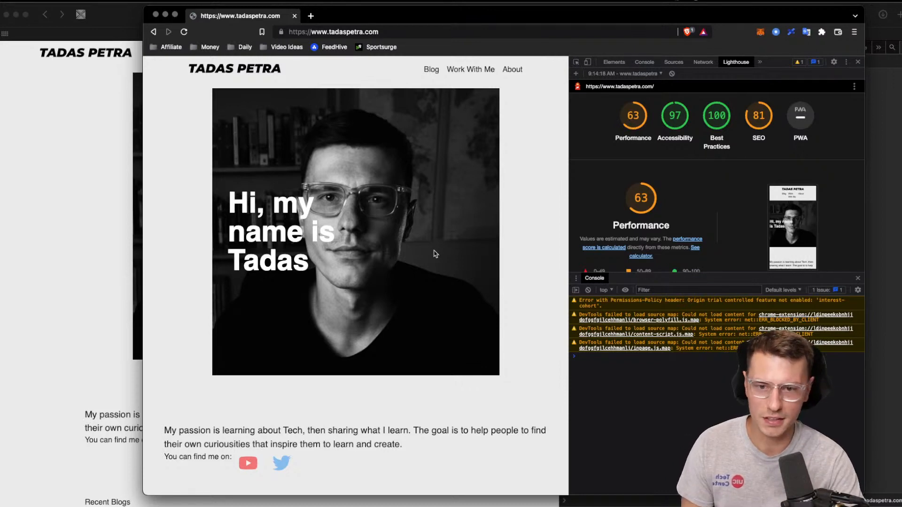
{"action": "scroll", "scroll_direction": "down", "scroll_amount": 3}
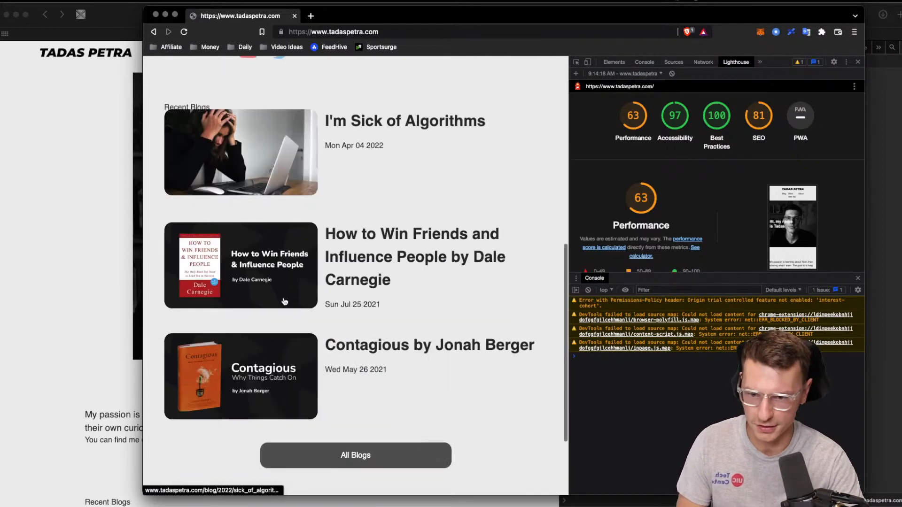
{"action": "scroll", "scroll_direction": "down", "scroll_amount": 3}
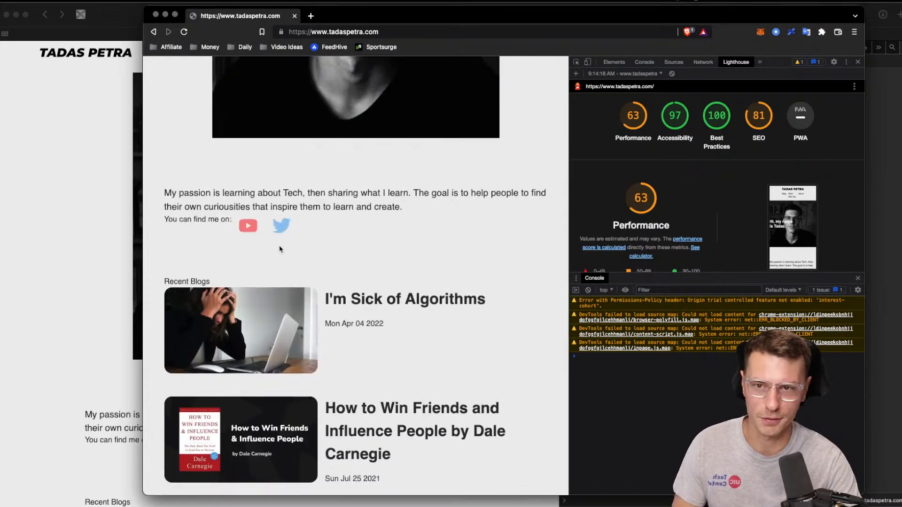
{"action": "scroll", "scroll_direction": "up", "scroll_amount": 3}
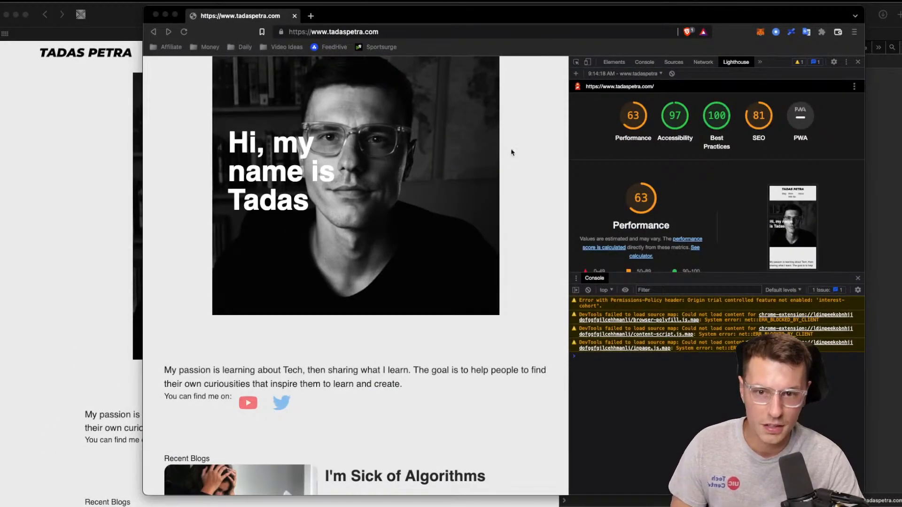
{"action": "type", "text": "hungrimind.com"}
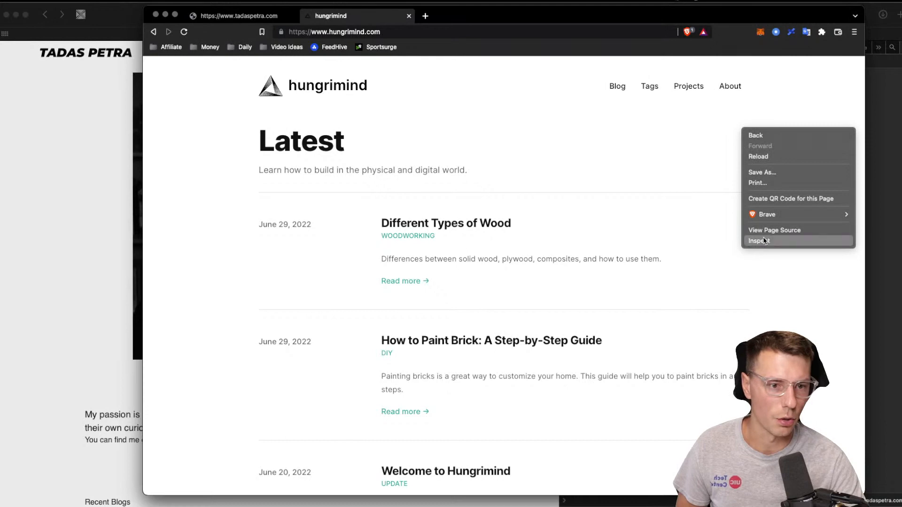
Step: Inspect hungrimind.com and run Lighthouse, scoring 100, 98, 100 and 98
{"action": "left_click", "coordinate": [759, 241]}
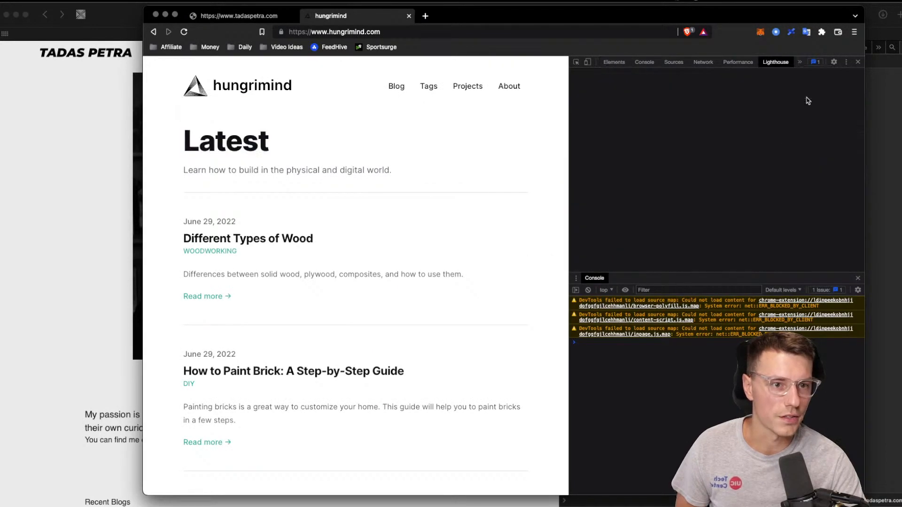
{"action": "left_click", "coordinate": [824, 102]}
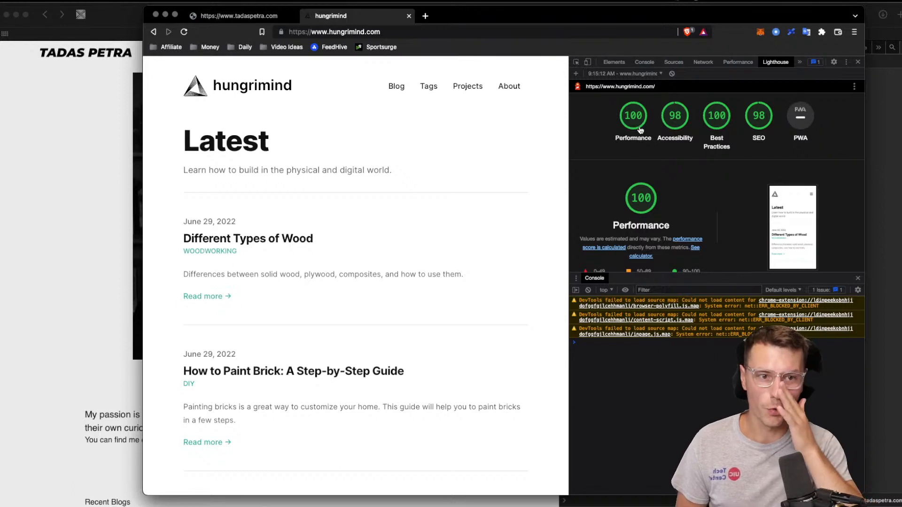
{"action": "mouse_move", "coordinate": [683, 133]}
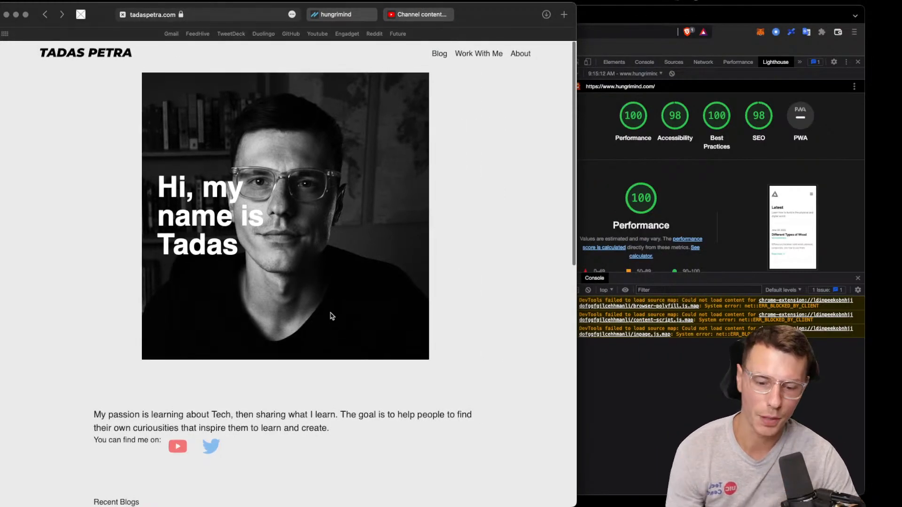
{"action": "mouse_move", "coordinate": [331, 312]}
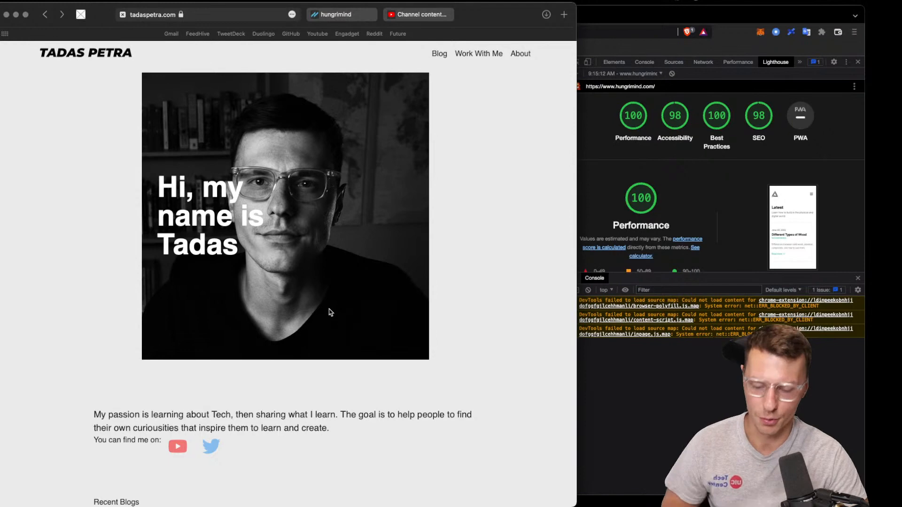
{"action": "mouse_move", "coordinate": [328, 296]}
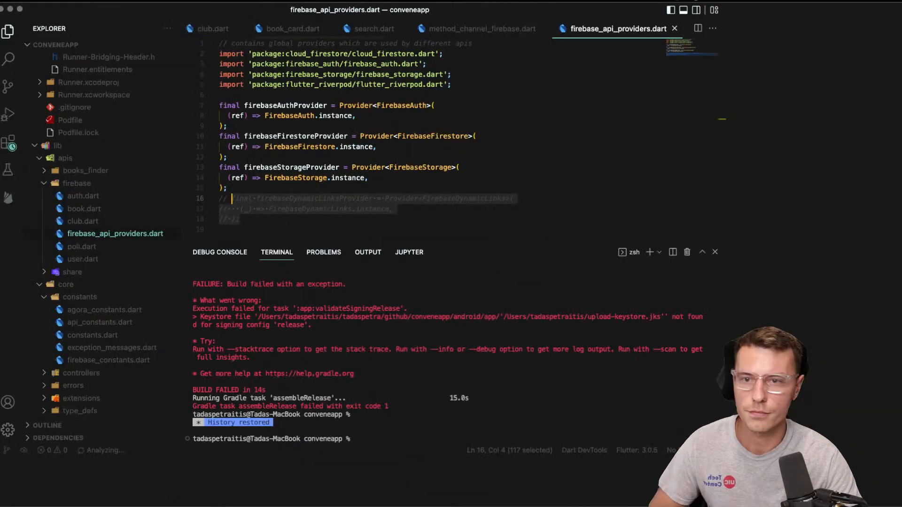
Step: Open the hungrimind project from File > Open Recent
{"action": "left_click", "coordinate": [5, 14]}
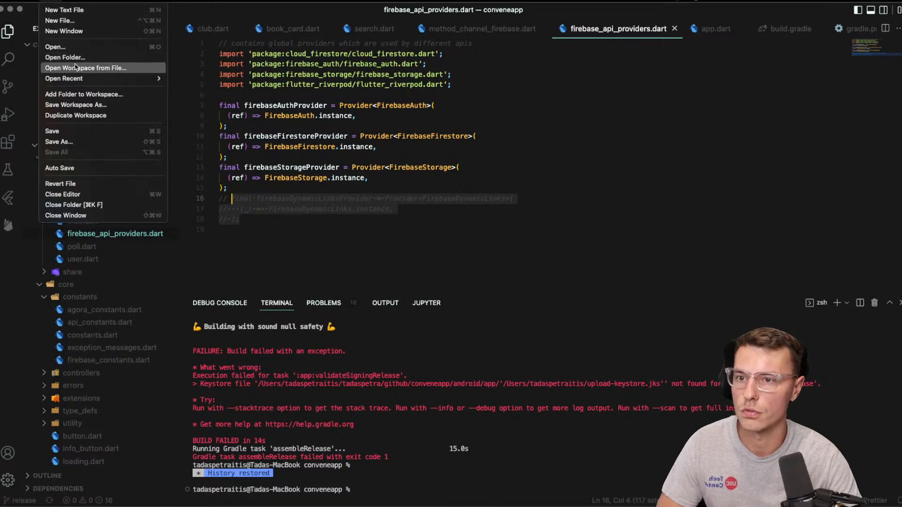
{"action": "left_click", "coordinate": [64, 79]}
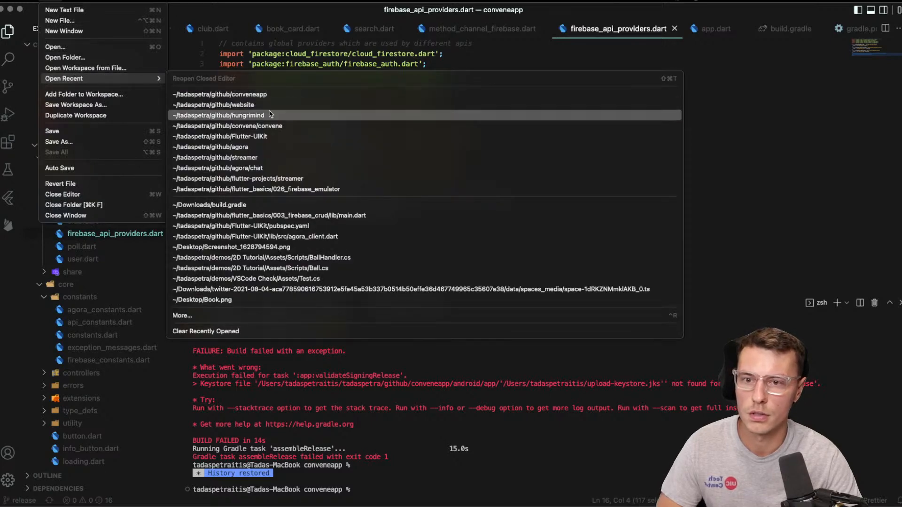
{"action": "left_click", "coordinate": [219, 116]}
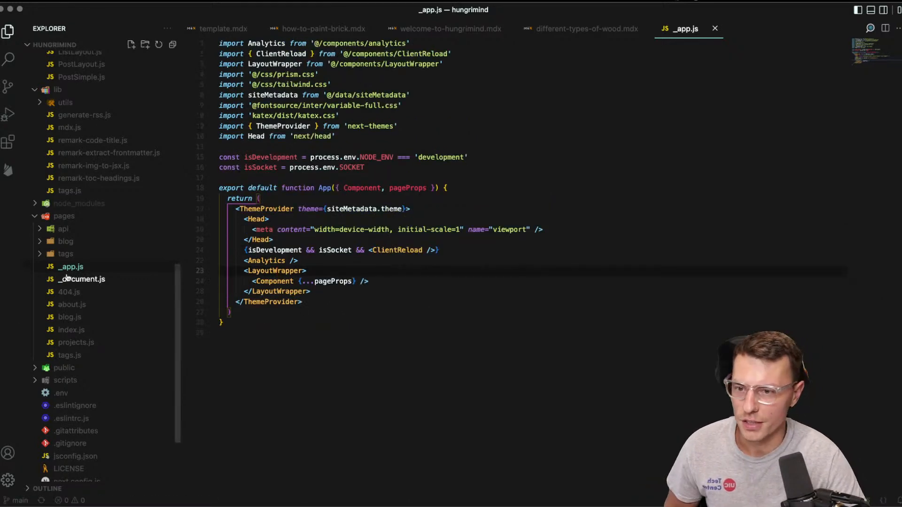
Step: Open _document.js, about.js and index.js, then scroll through the index.js home page code
{"action": "left_click", "coordinate": [80, 279]}
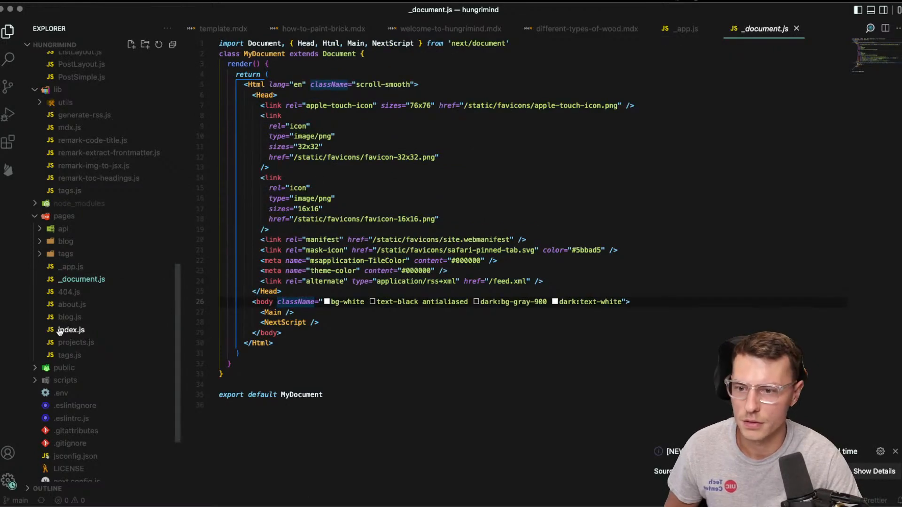
{"action": "left_click", "coordinate": [72, 305]}
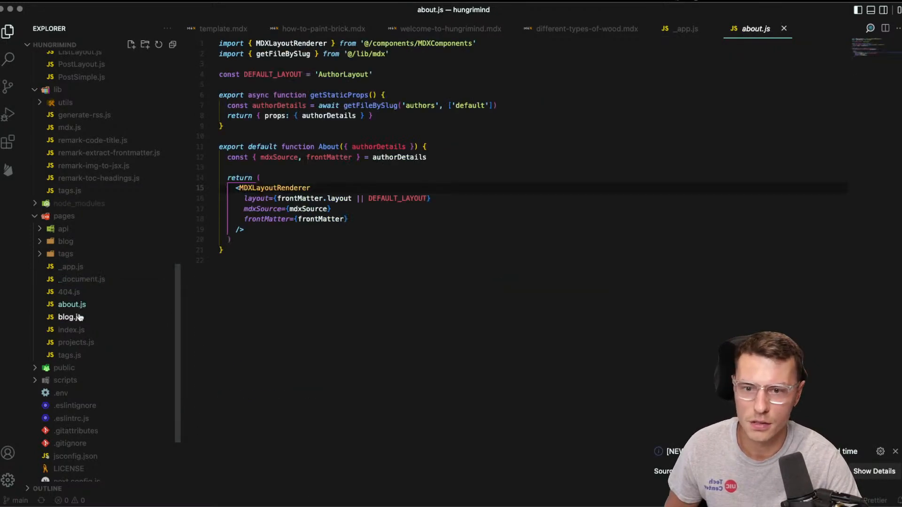
{"action": "left_click", "coordinate": [71, 330]}
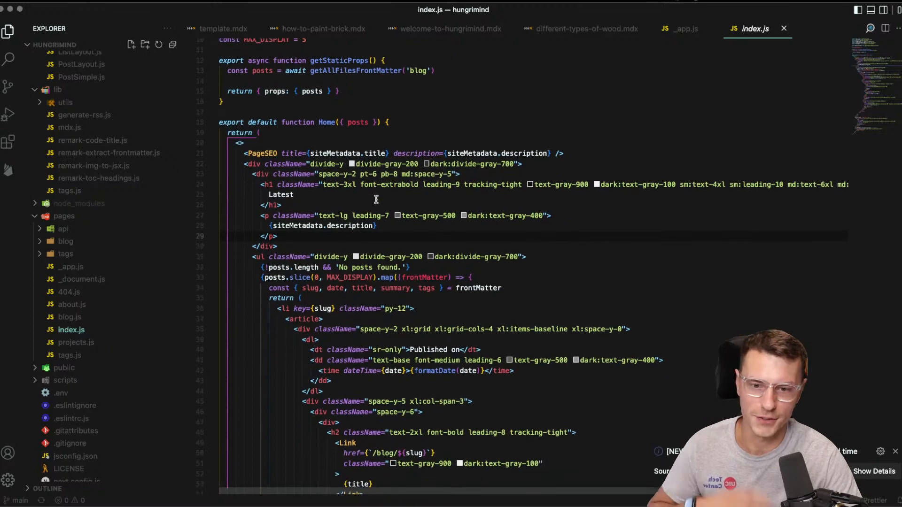
{"action": "mouse_move", "coordinate": [400, 193]}
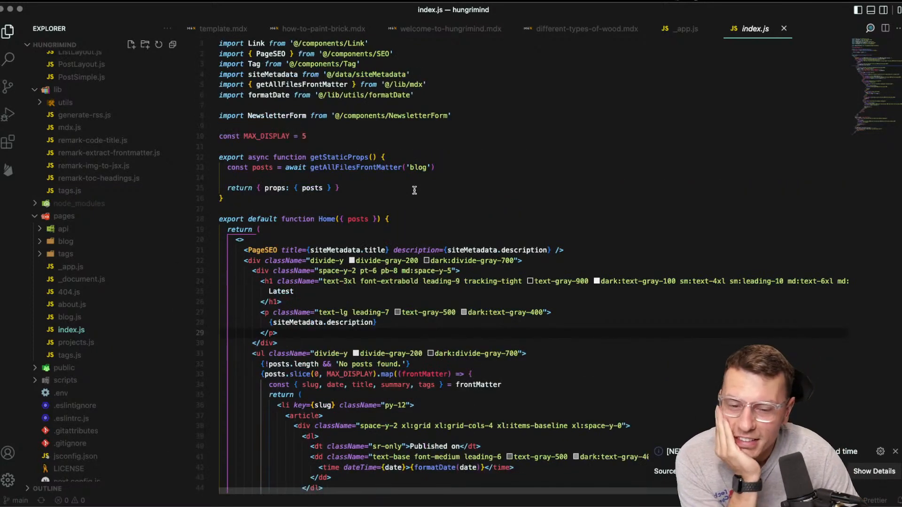
{"action": "scroll", "scroll_direction": "down", "scroll_amount": 3}
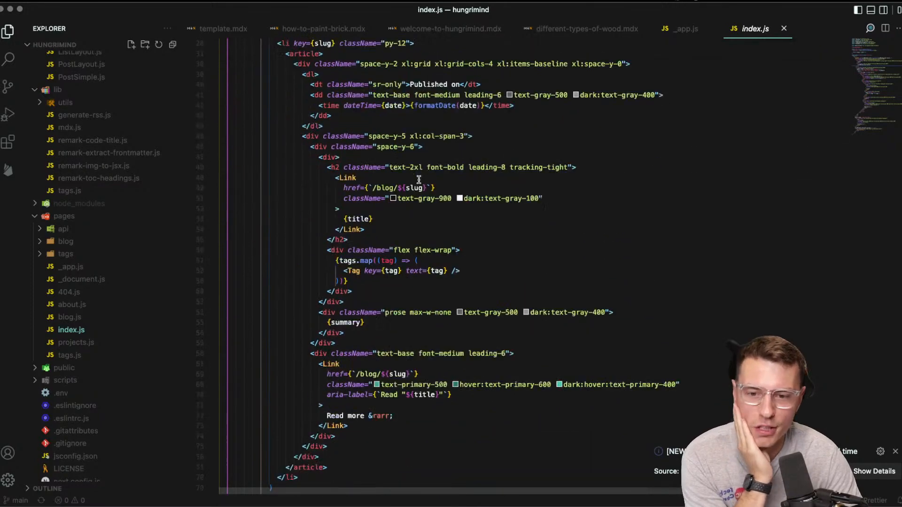
{"action": "scroll", "scroll_direction": "down", "scroll_amount": 3}
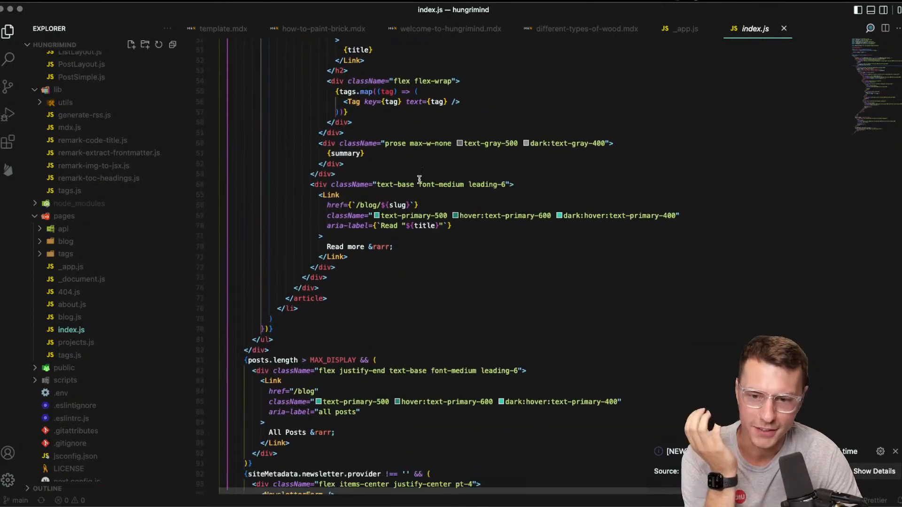
{"action": "scroll", "scroll_direction": "up", "scroll_amount": 3}
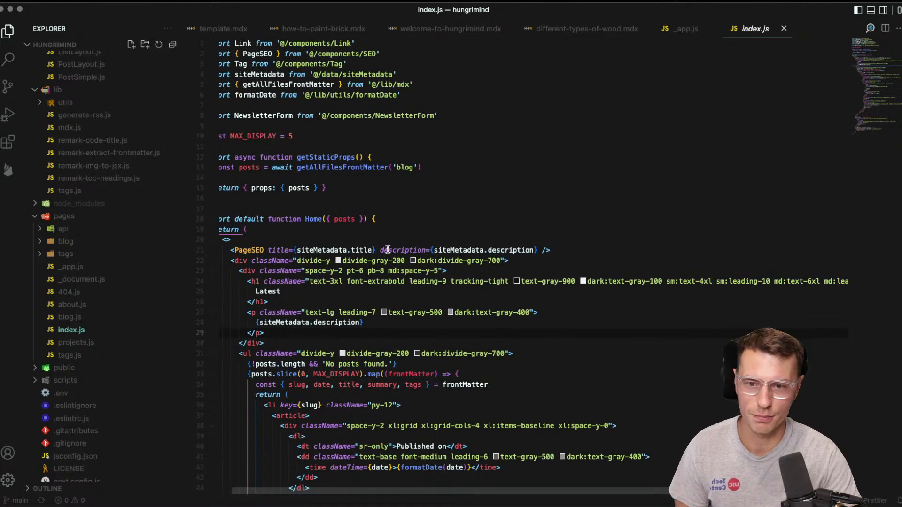
{"action": "scroll", "scroll_direction": "down", "scroll_amount": 3}
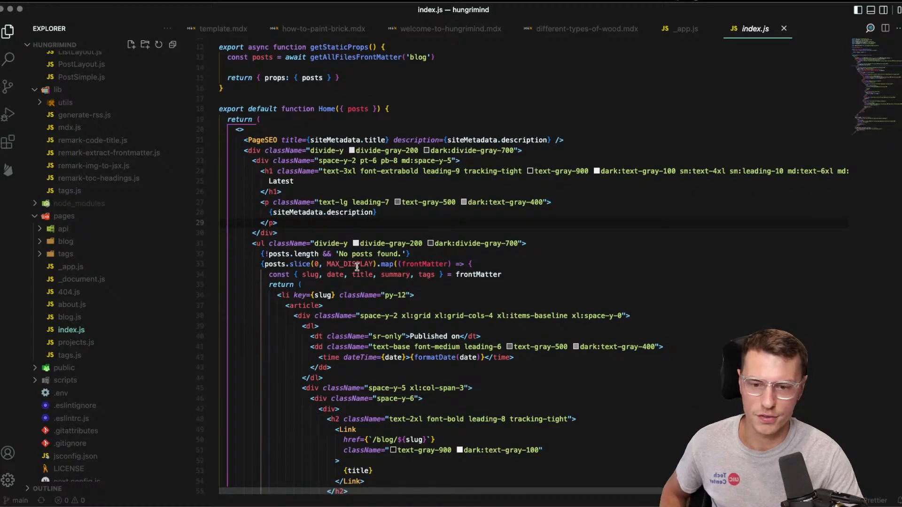
{"action": "scroll", "scroll_direction": "down", "scroll_amount": 3}
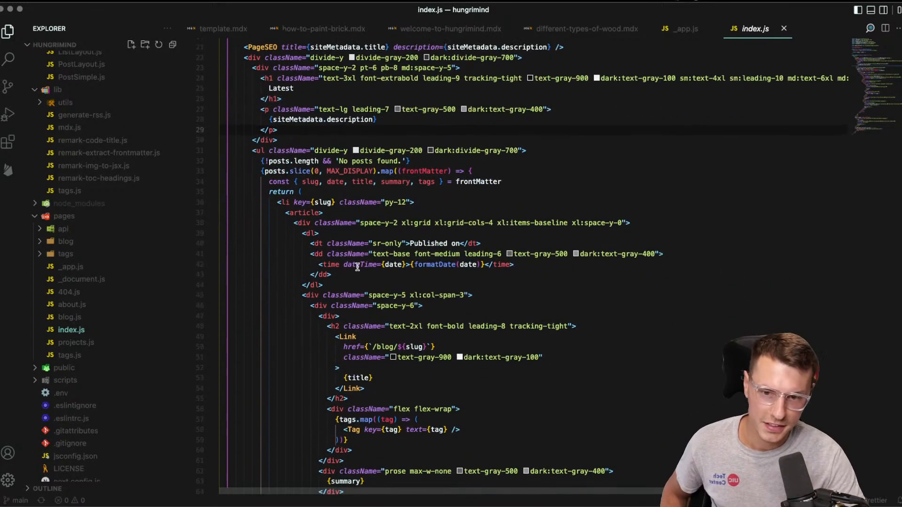
{"action": "scroll", "scroll_direction": "down", "scroll_amount": 3}
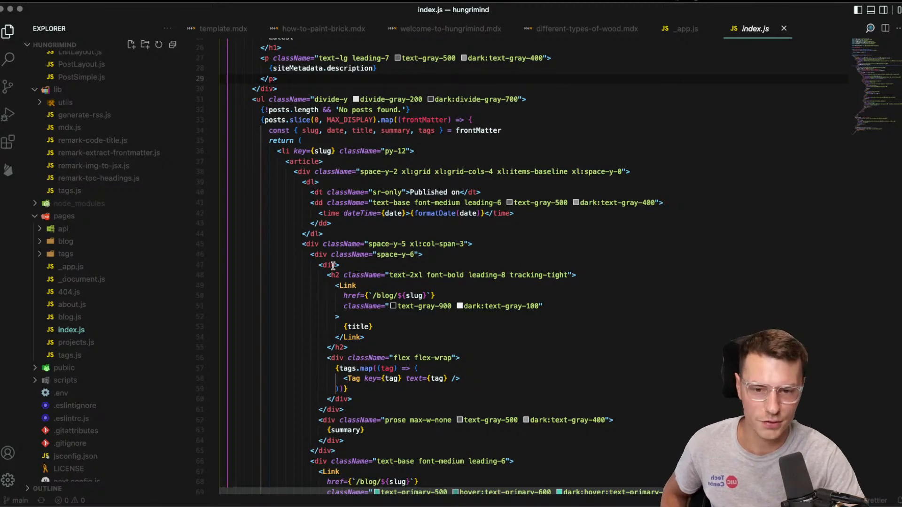
{"action": "scroll", "scroll_direction": "down", "scroll_amount": 3}
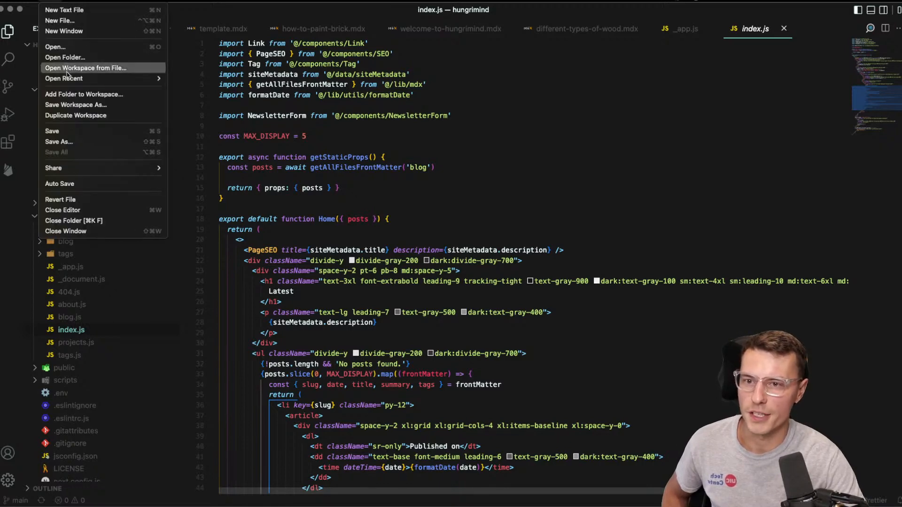
Step: Open ~/github/website from Open Recent and view Header.svelte and the blog index.svelte
{"action": "left_click", "coordinate": [63, 79]}
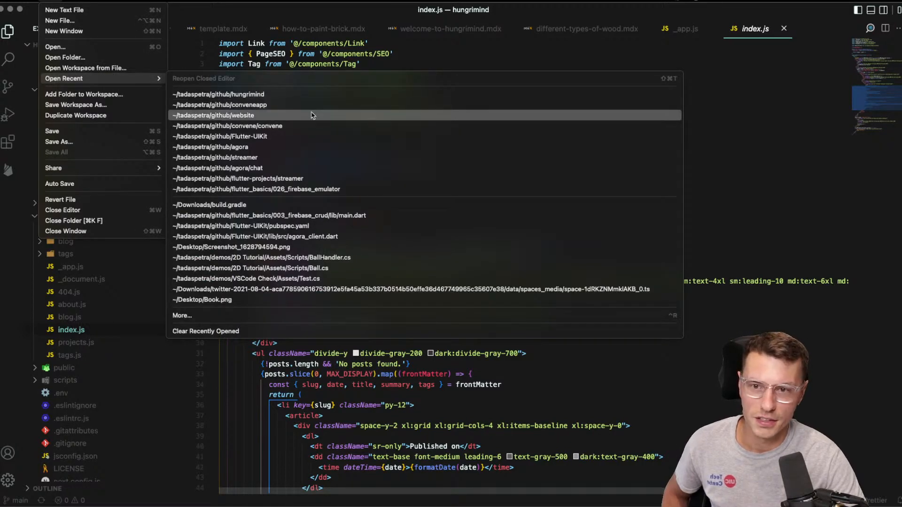
{"action": "left_click", "coordinate": [215, 116]}
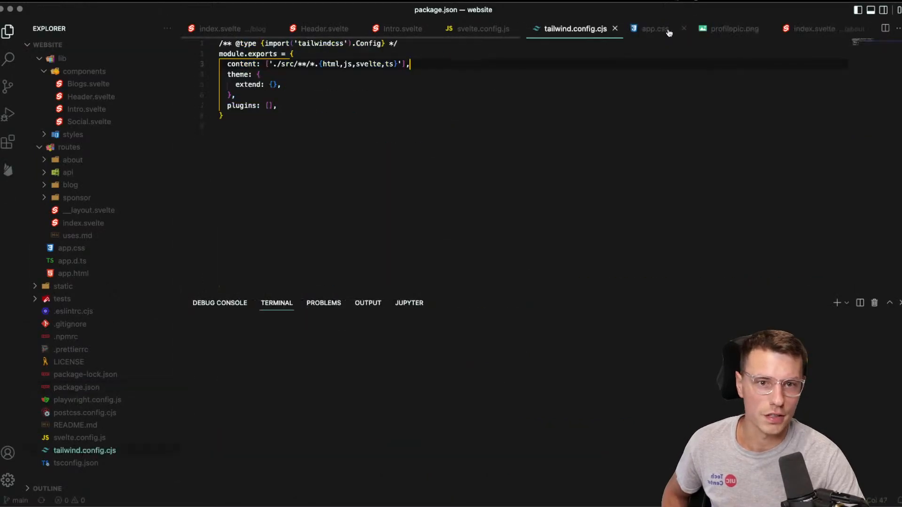
{"action": "left_click", "coordinate": [323, 29]}
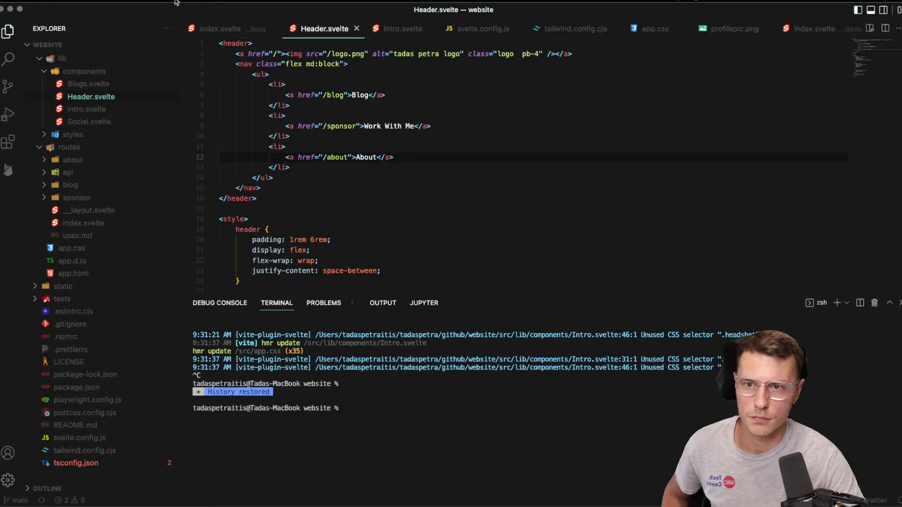
{"action": "left_click", "coordinate": [225, 28]}
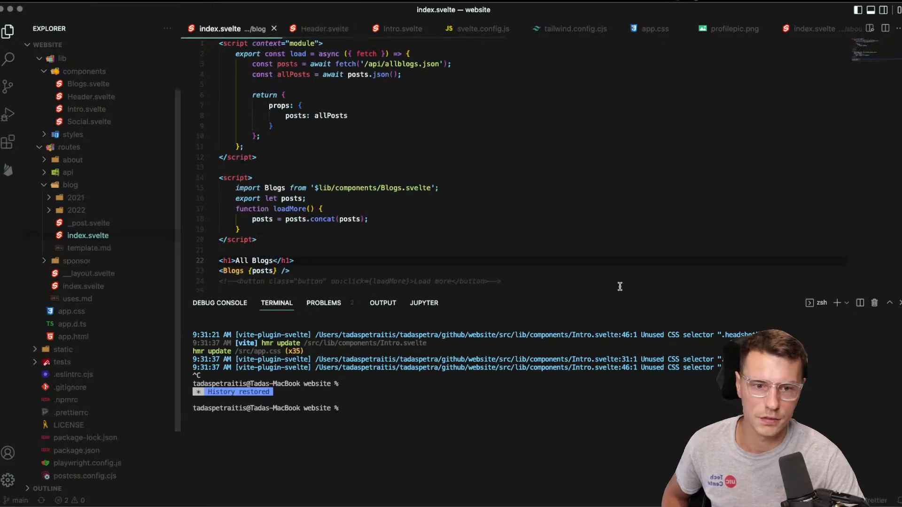
{"action": "mouse_move", "coordinate": [601, 297]}
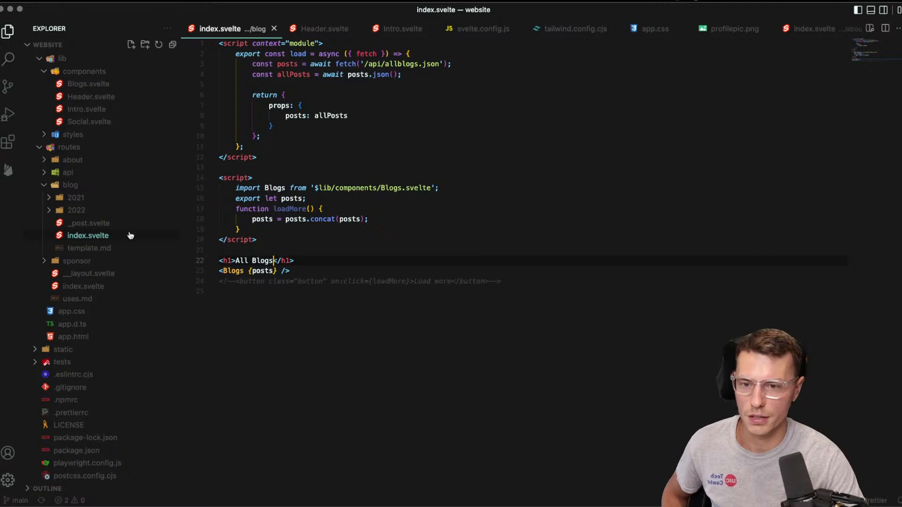
Step: Open hungrimind in its own window, then return to the website project window
{"action": "left_click", "coordinate": [88, 273]}
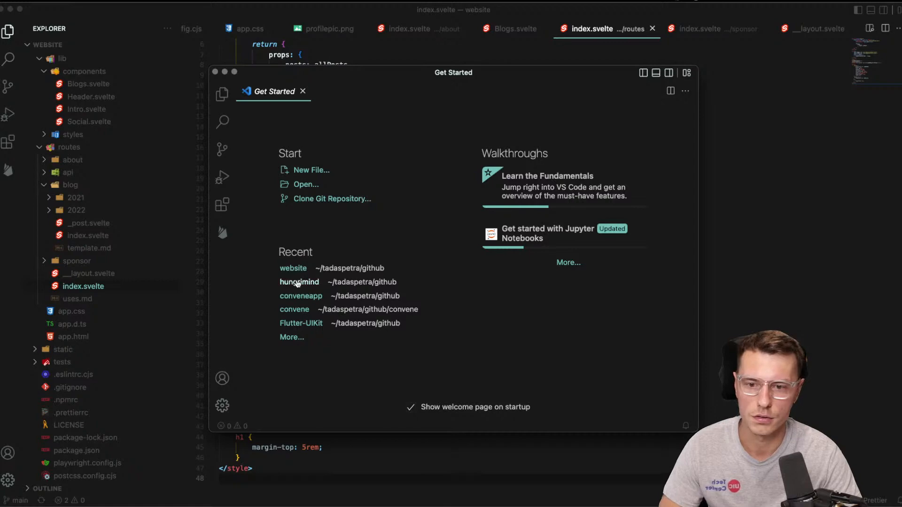
{"action": "left_click", "coordinate": [299, 282]}
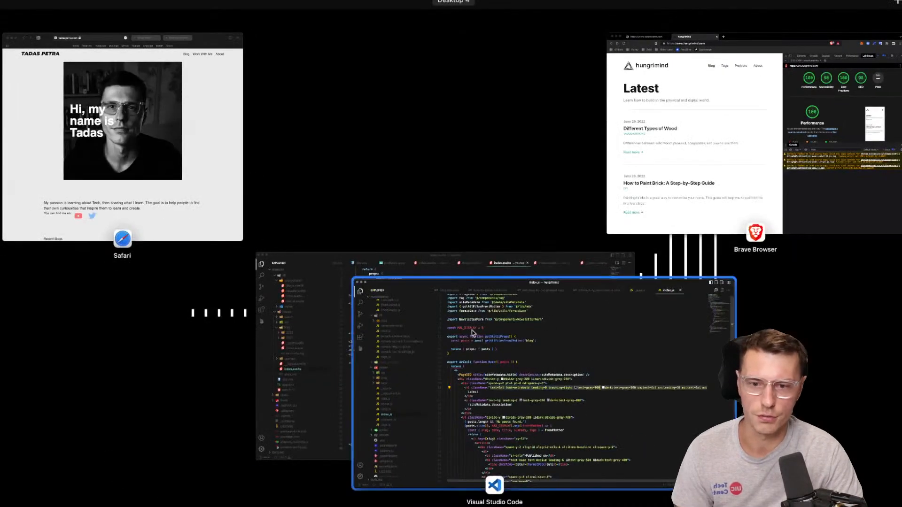
{"action": "left_click", "coordinate": [493, 490]}
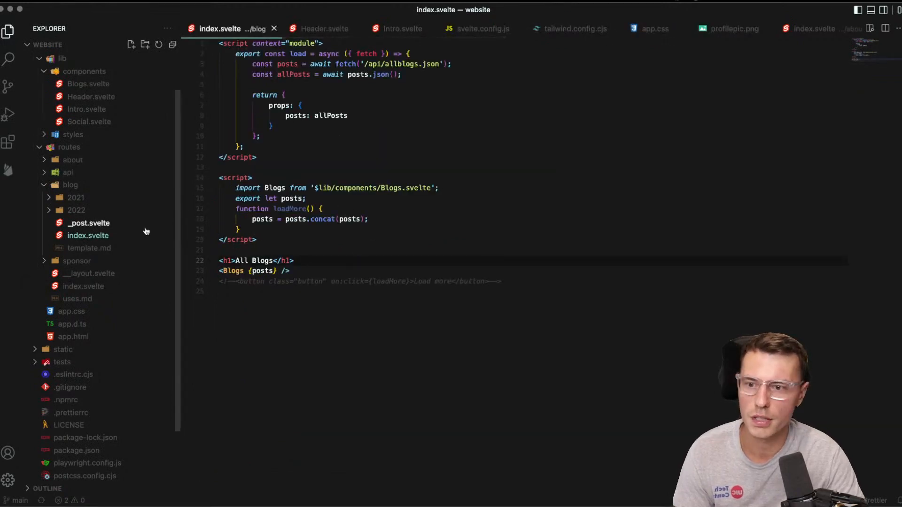
Step: View template.md and routes/index.svelte, then open lib/components/Intro.svelte
{"action": "left_click", "coordinate": [89, 248]}
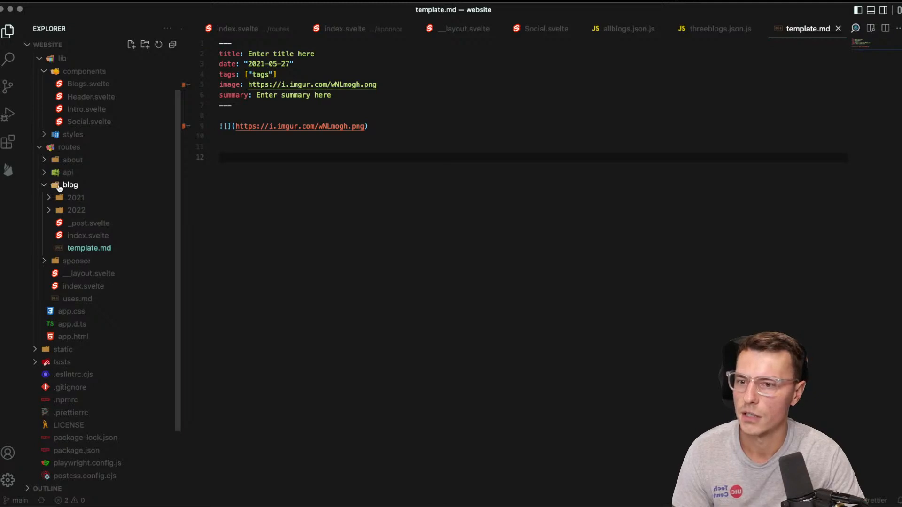
{"action": "left_click", "coordinate": [71, 185]}
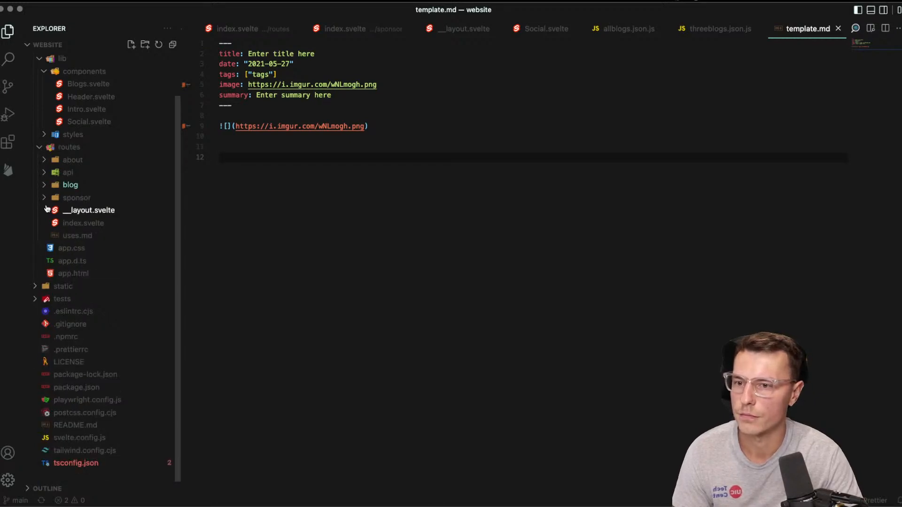
{"action": "left_click", "coordinate": [251, 29]}
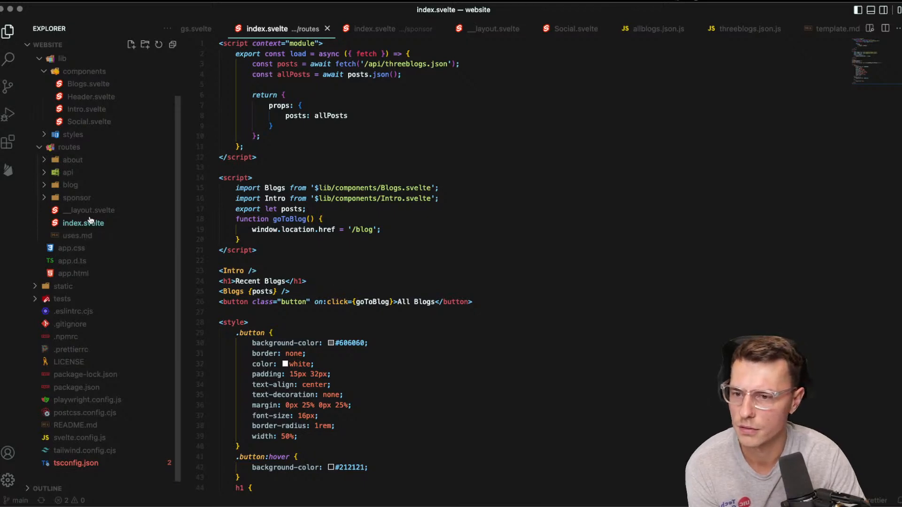
{"action": "mouse_move", "coordinate": [57, 168]}
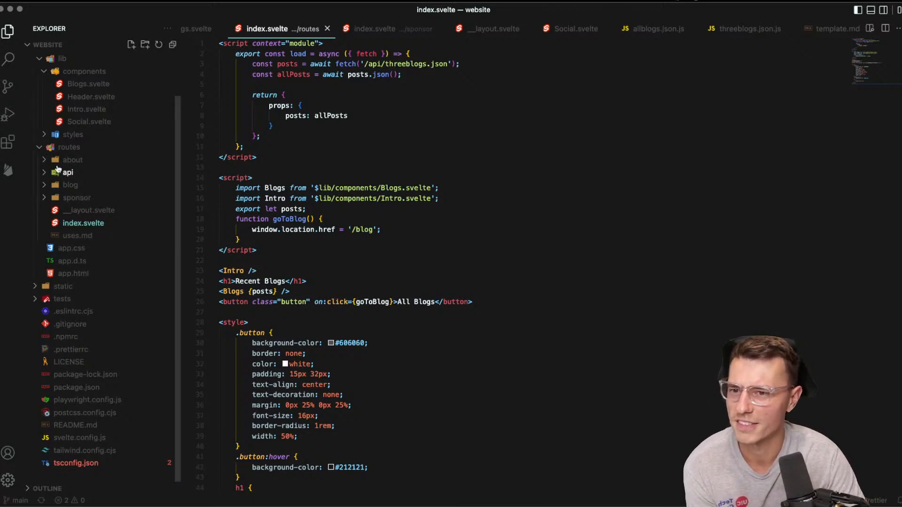
{"action": "left_click", "coordinate": [87, 84]}
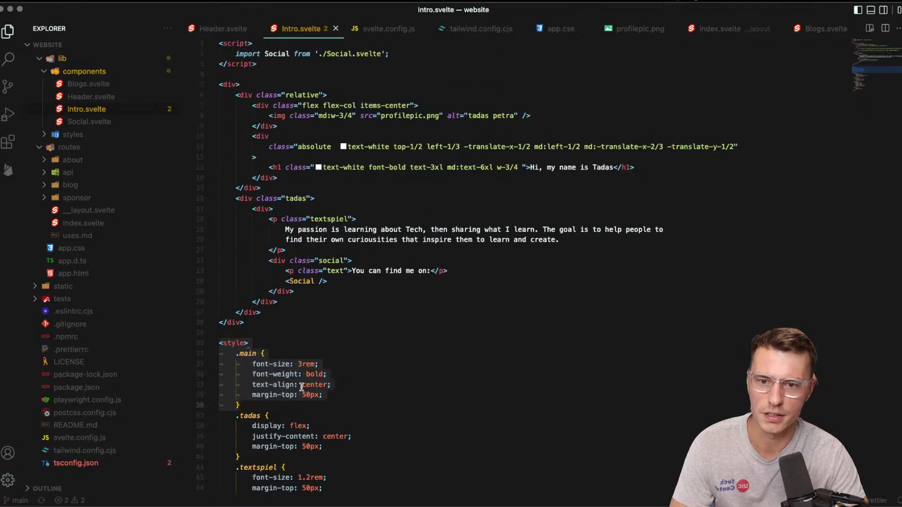
Step: Scroll down Intro.svelte toward its style block
{"action": "scroll", "scroll_direction": "down", "scroll_amount": 3}
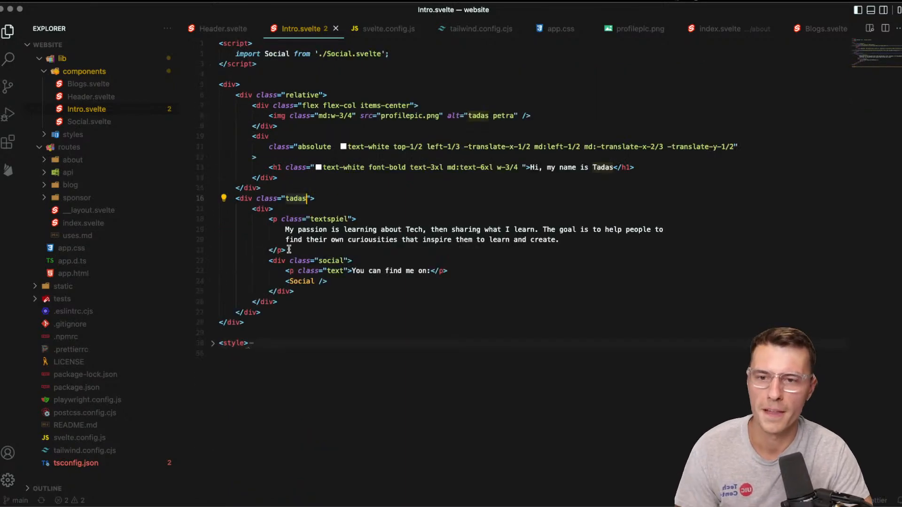
{"action": "mouse_move", "coordinate": [292, 184]}
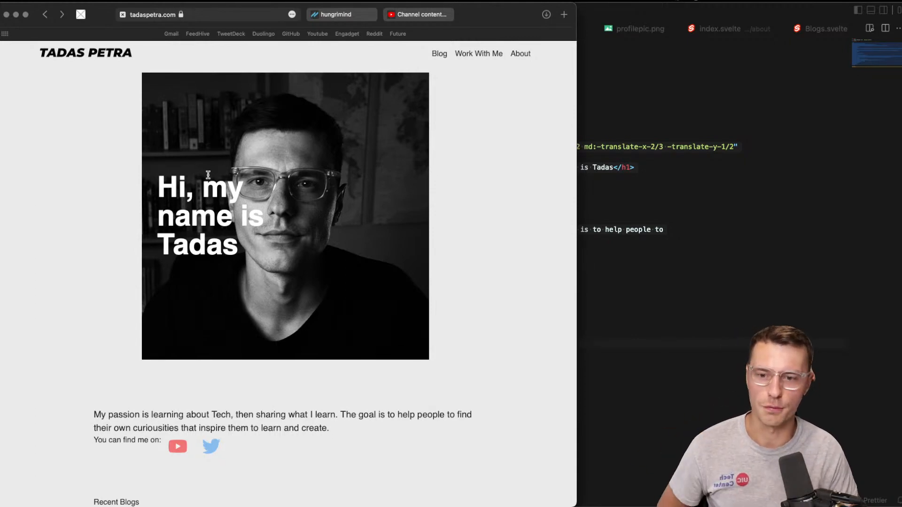
{"action": "mouse_move", "coordinate": [248, 134]}
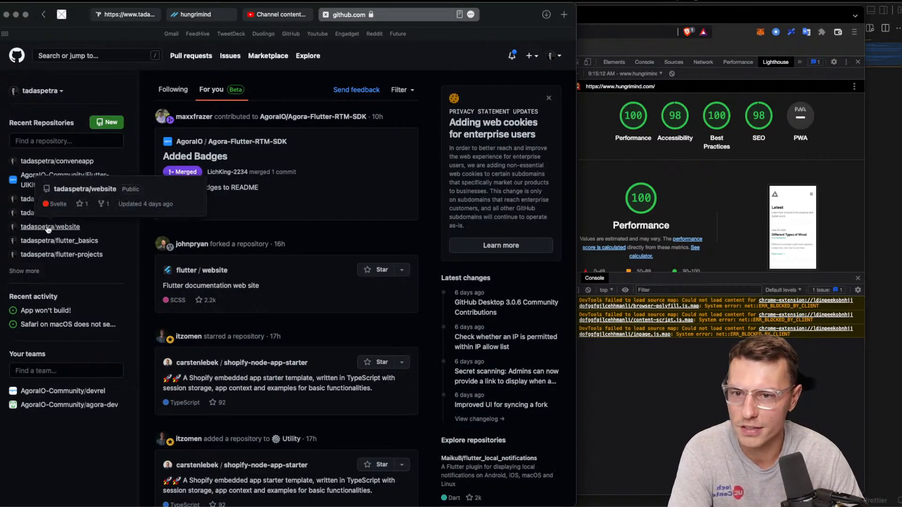
Step: Open the tadaspetra/website repository and select its URL in the address bar
{"action": "left_click", "coordinate": [50, 226]}
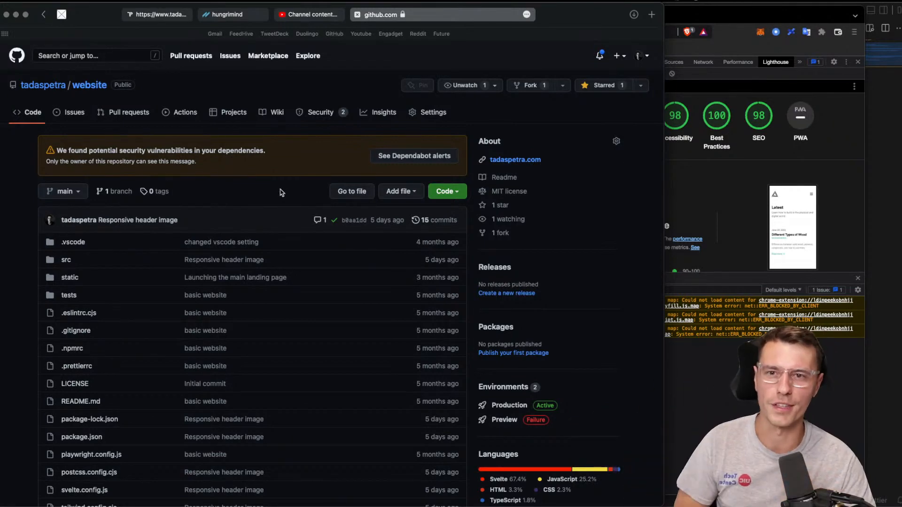
{"action": "mouse_move", "coordinate": [108, 270]}
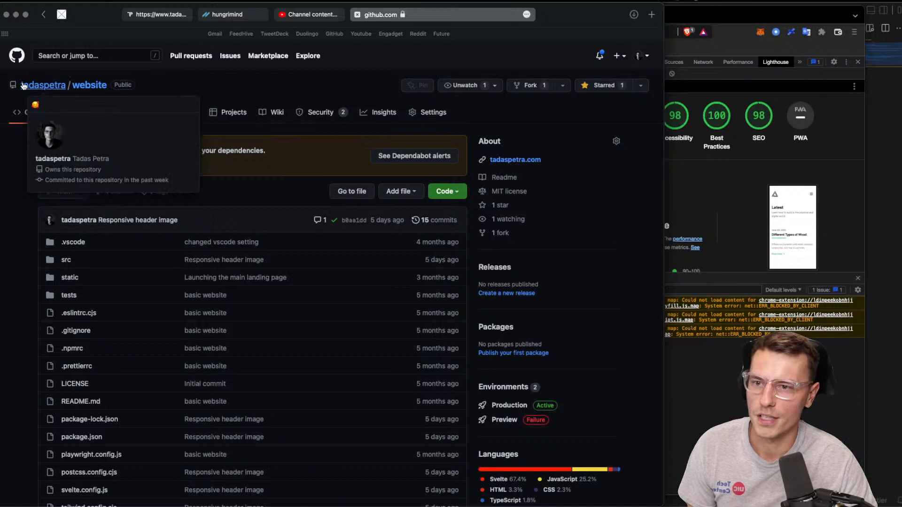
{"action": "mouse_move", "coordinate": [452, 89]}
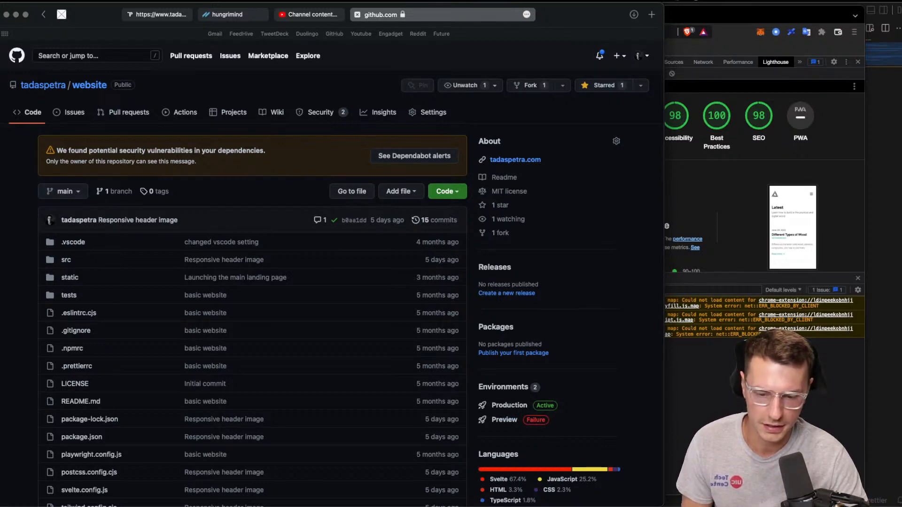
{"action": "left_click", "coordinate": [442, 14]}
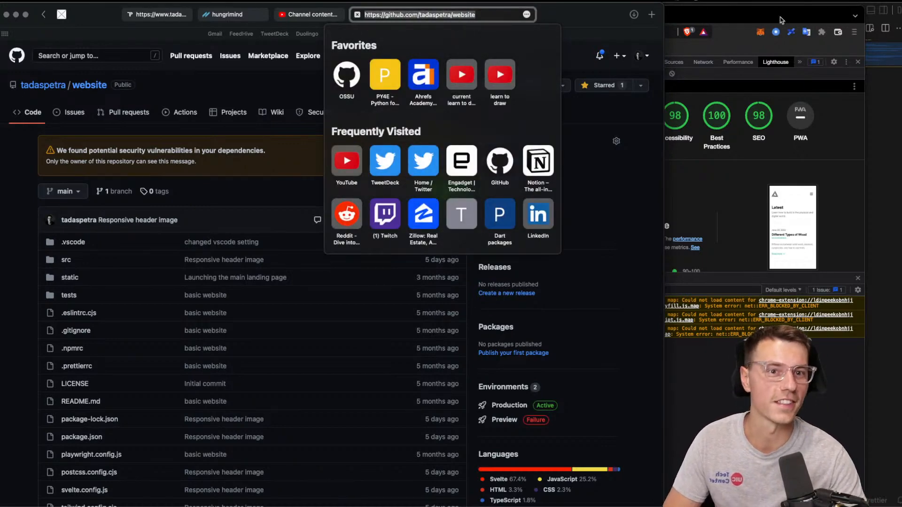
{"action": "left_click", "coordinate": [224, 14]}
{"action": "type", "text": "studio.youtube.com"}
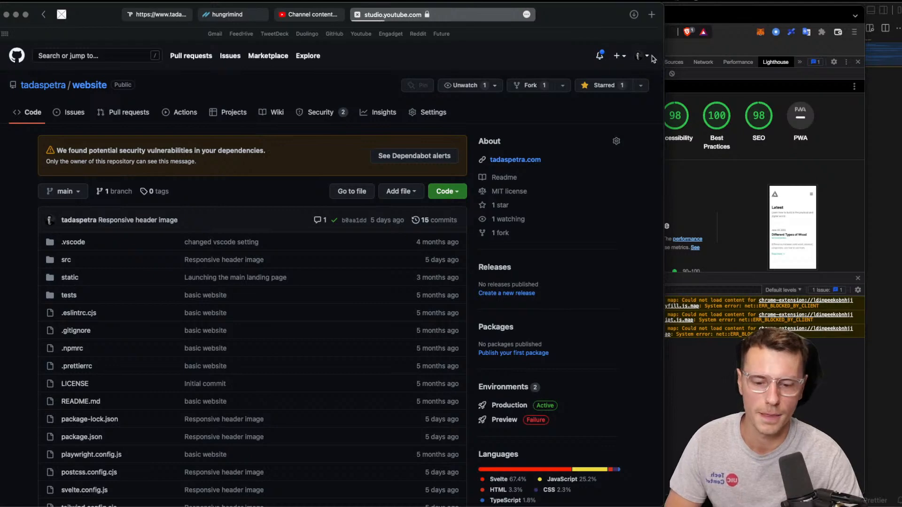
{"action": "mouse_move", "coordinate": [598, 55]}
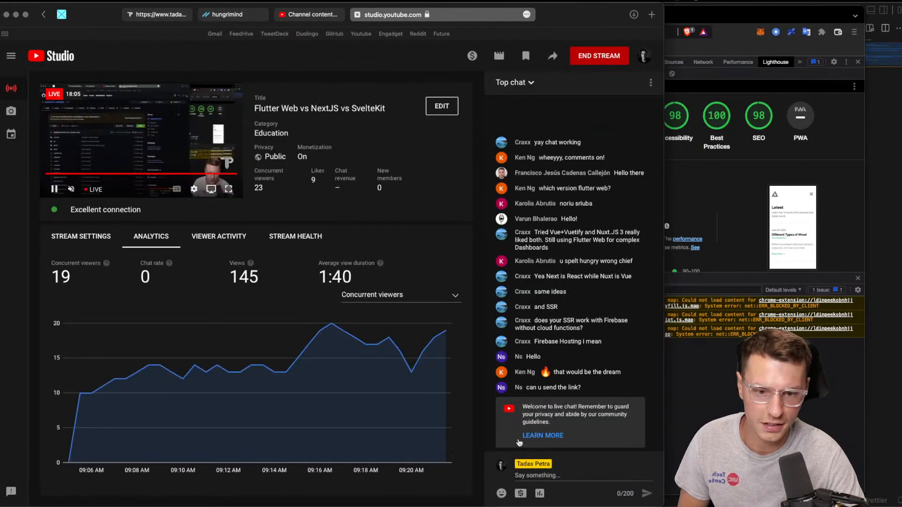
{"action": "type", "text": "https://github.com/tadaspetra/website"}
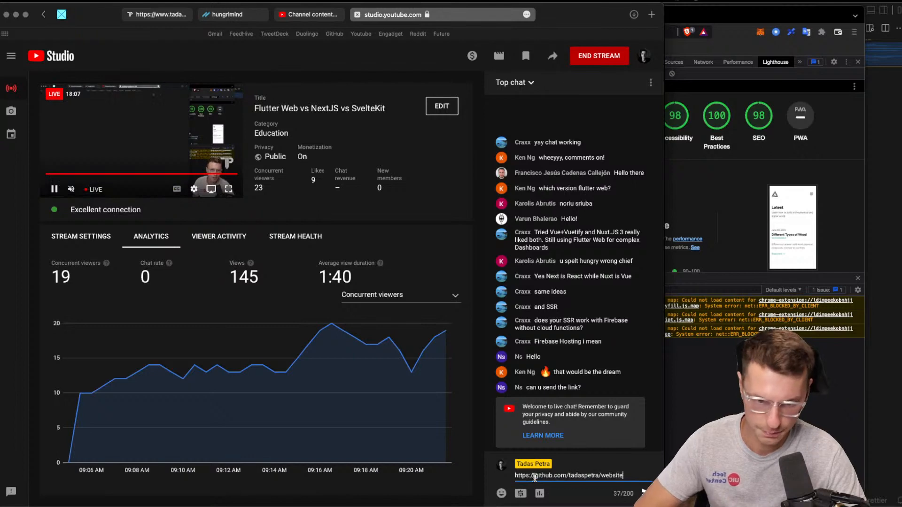